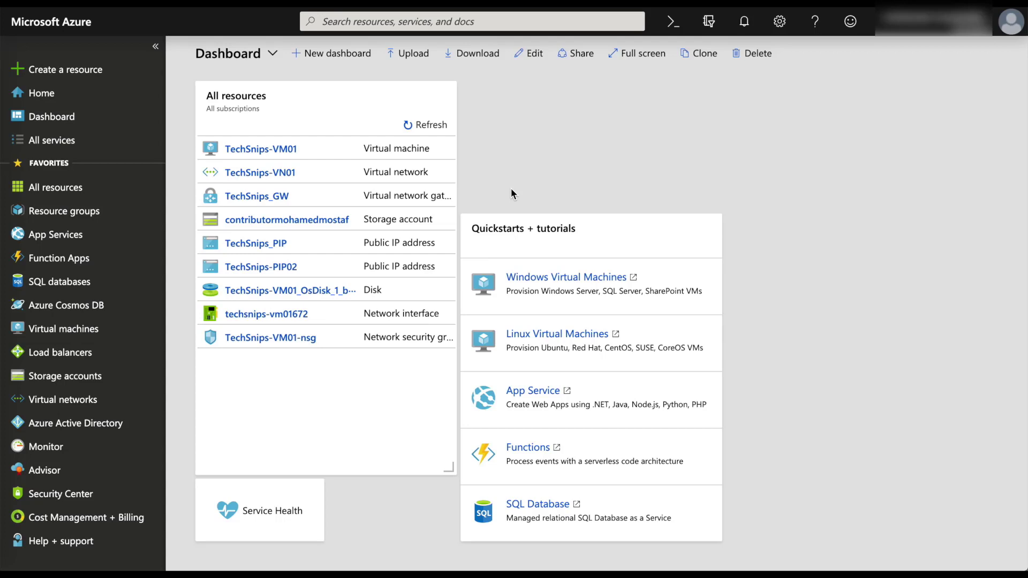
pyautogui.moveTo(71, 407)
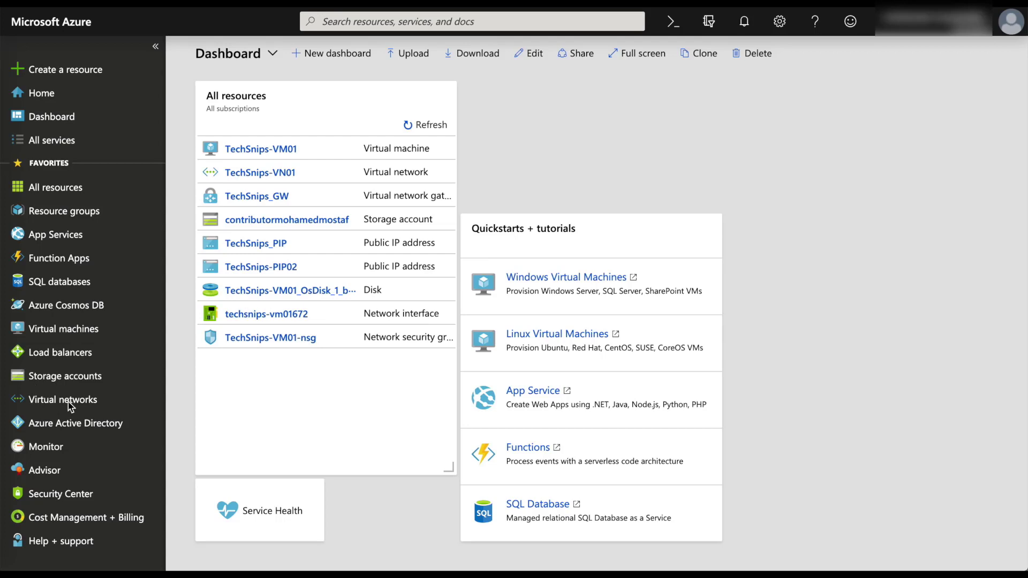
# Show the Virtual networks list, which contains only TechSnips-VN01
pyautogui.click(64, 399)
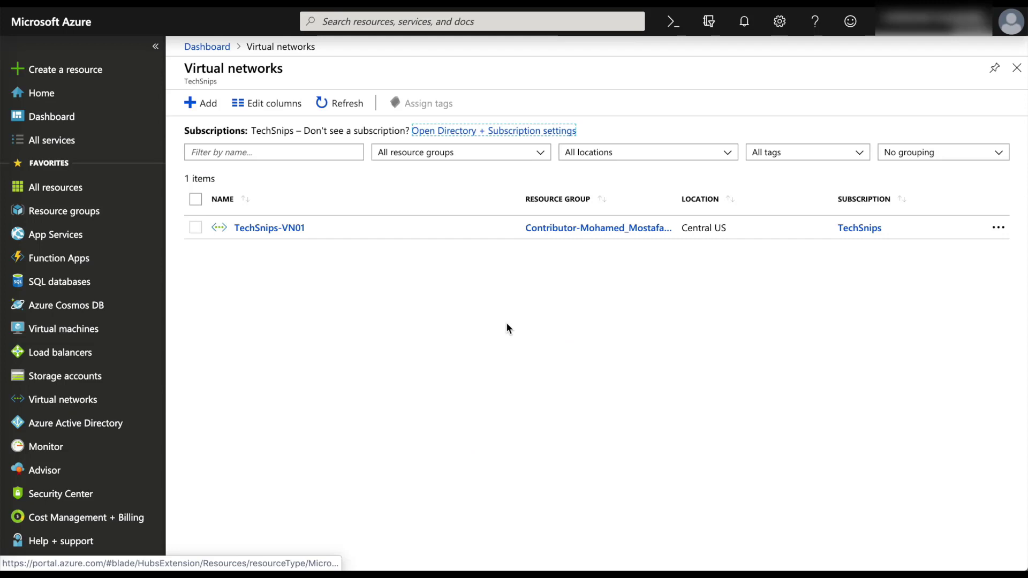
# Create virtual network TechSnips-VN in existing resource group Contributor-Mohamed_Mostafa-RG
pyautogui.click(200, 103)
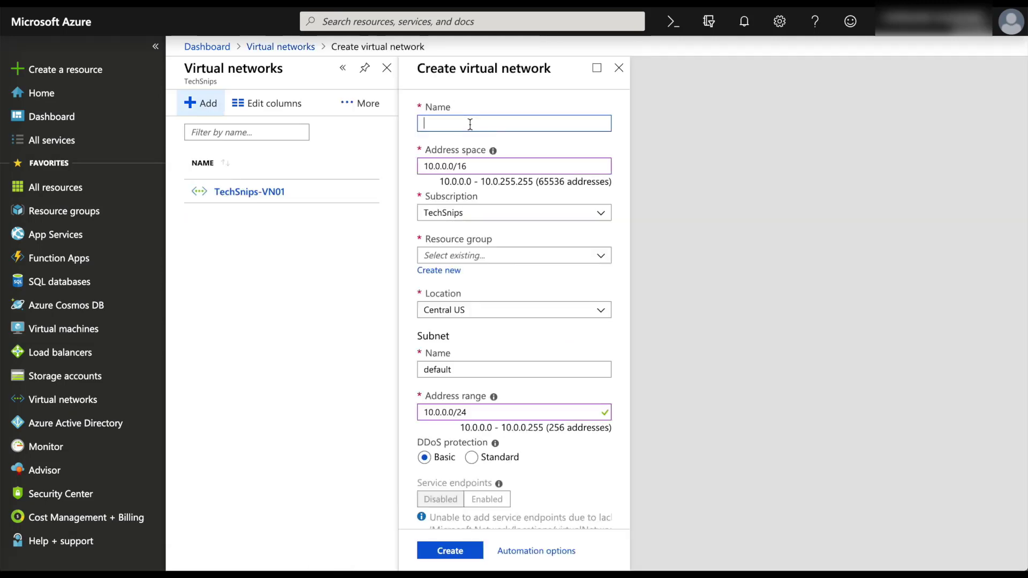
pyautogui.write('TechSnips-VN')
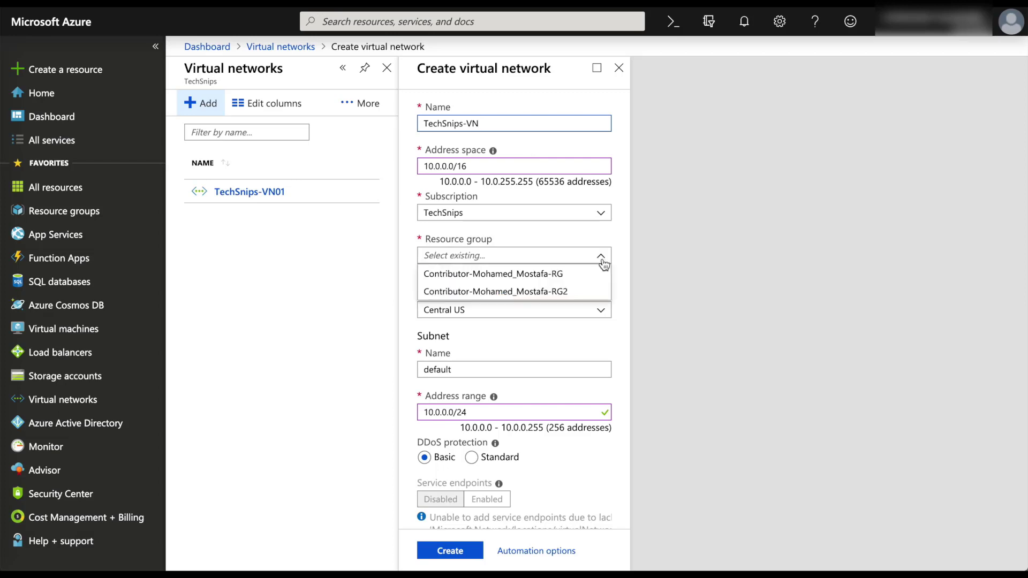
pyautogui.click(493, 274)
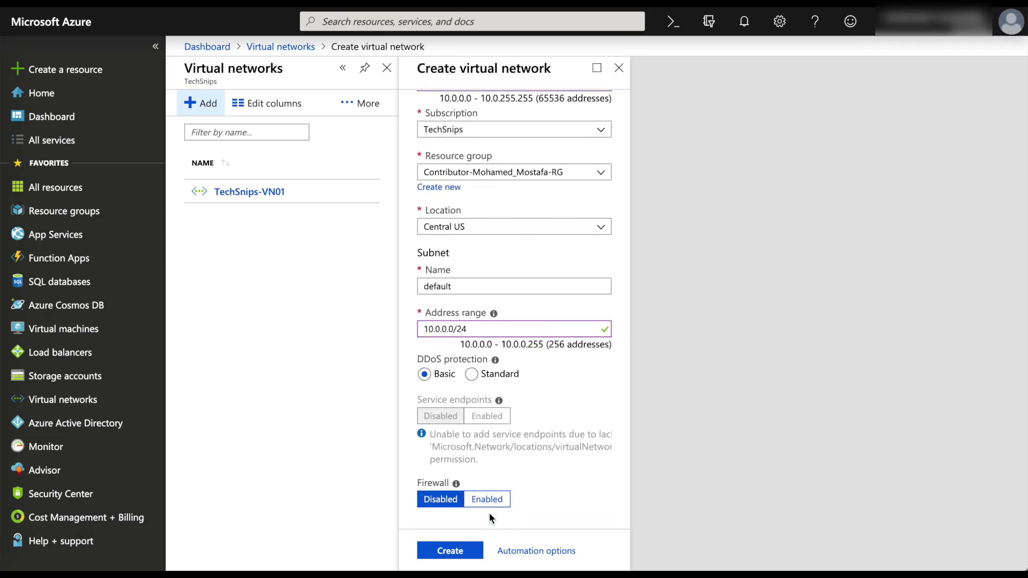
pyautogui.click(450, 549)
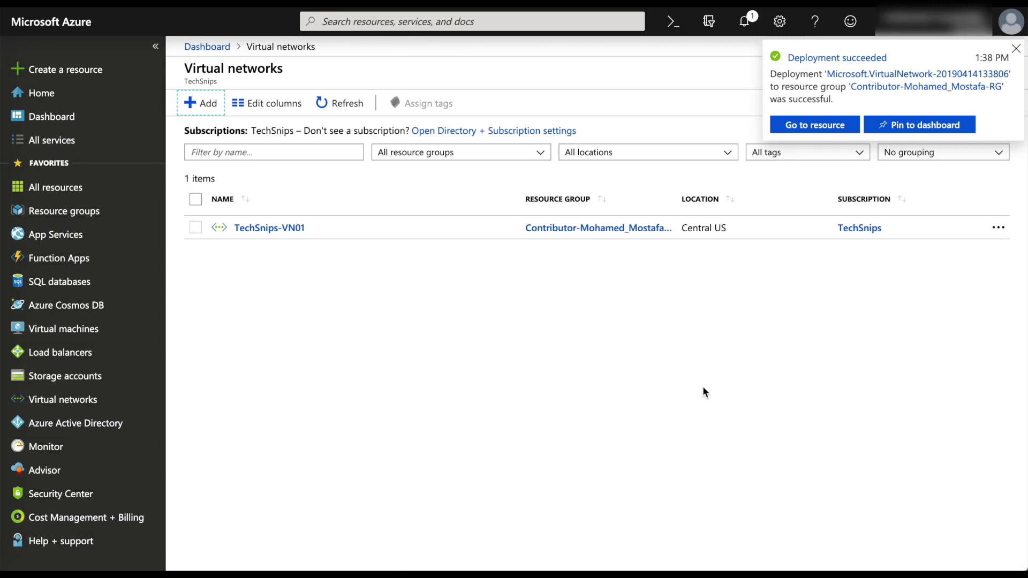
# Add a gateway subnet with range 10.0.1.0/24 to TechSnips-VN's subnets
pyautogui.click(268, 227)
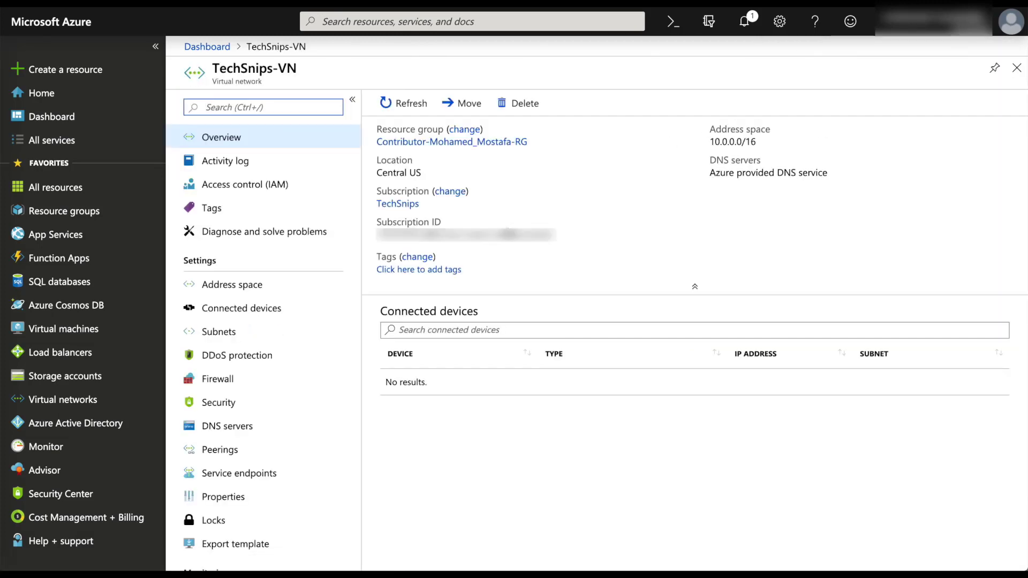
pyautogui.click(219, 331)
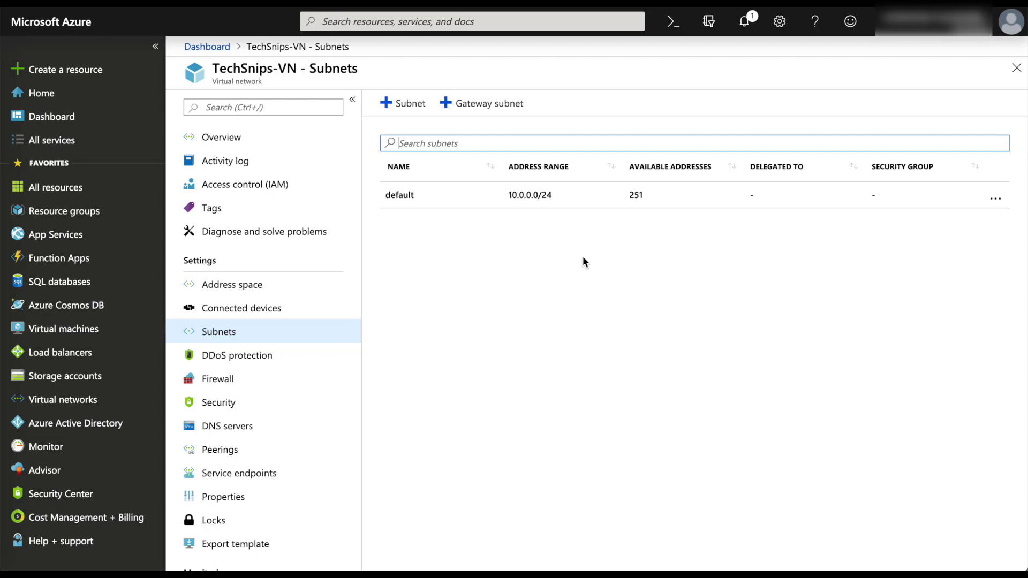
pyautogui.click(481, 103)
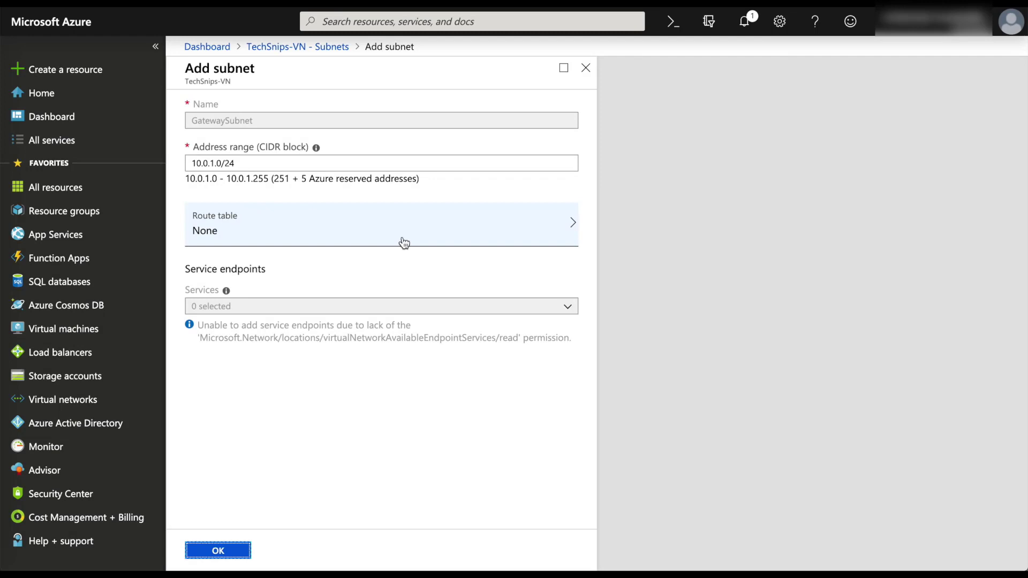
pyautogui.click(218, 550)
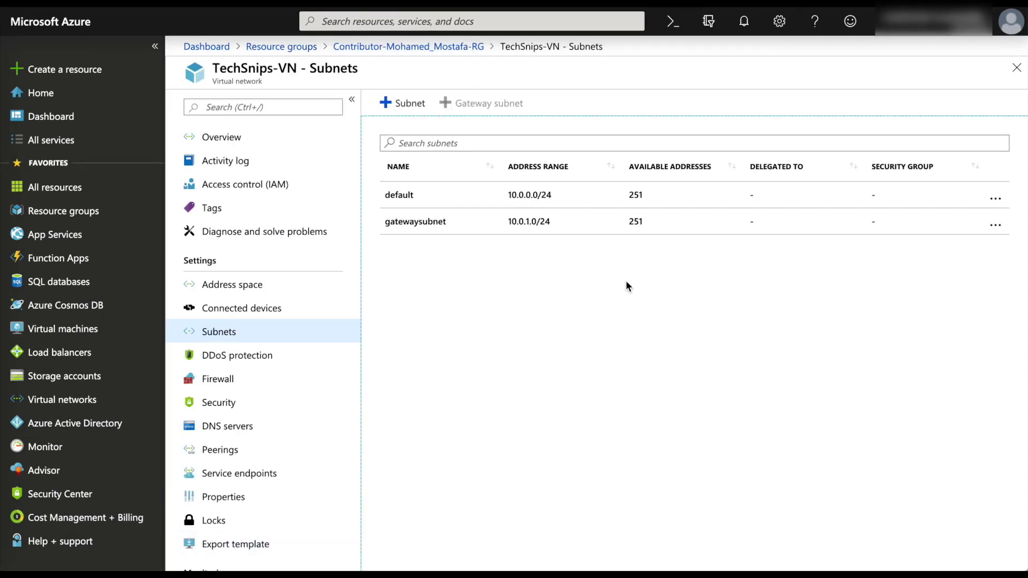
pyautogui.moveTo(591, 285)
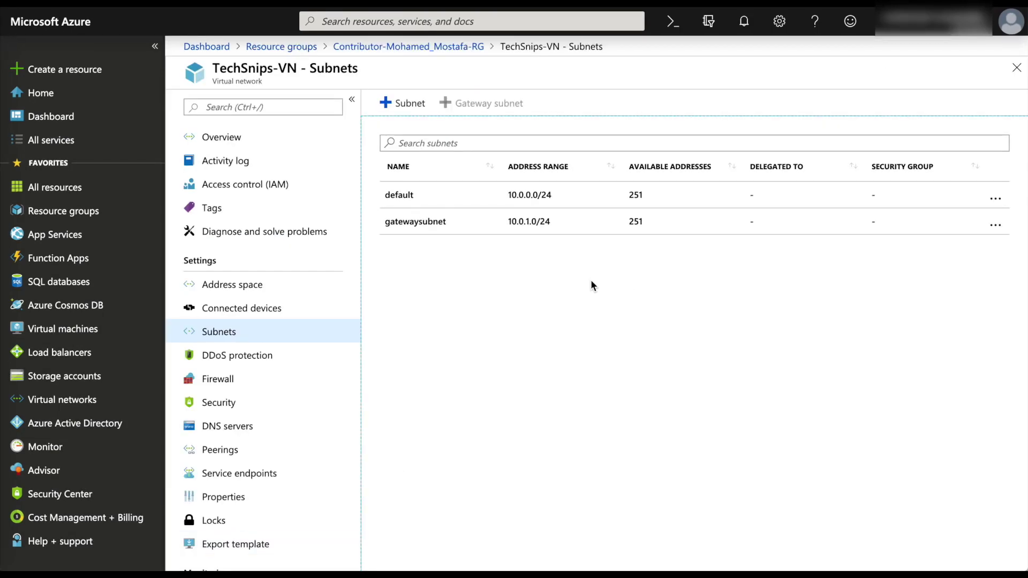
# Search the Marketplace for 'virtual network' and select Virtual network gateway
pyautogui.click(64, 69)
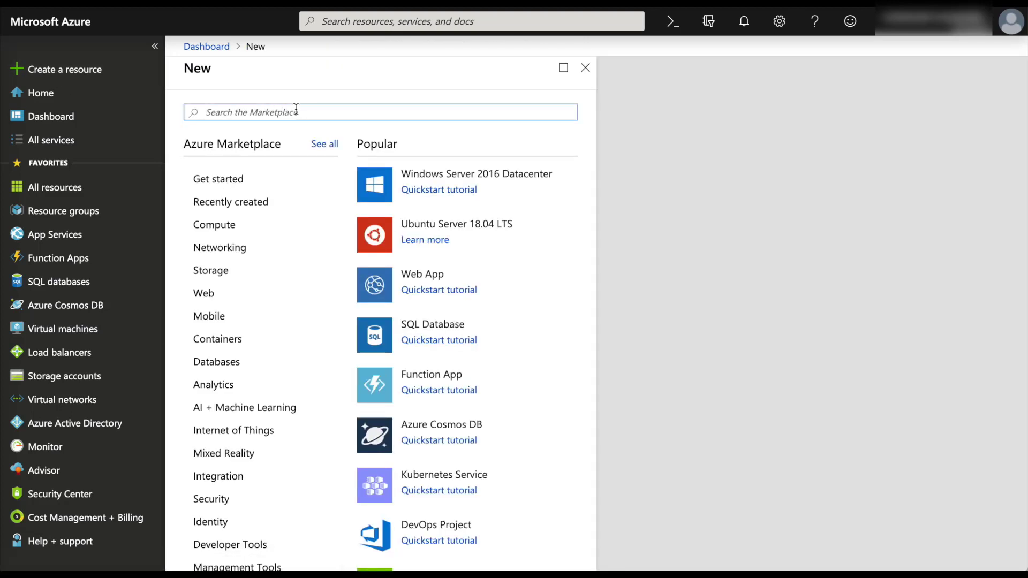
pyautogui.write('virtual netw')
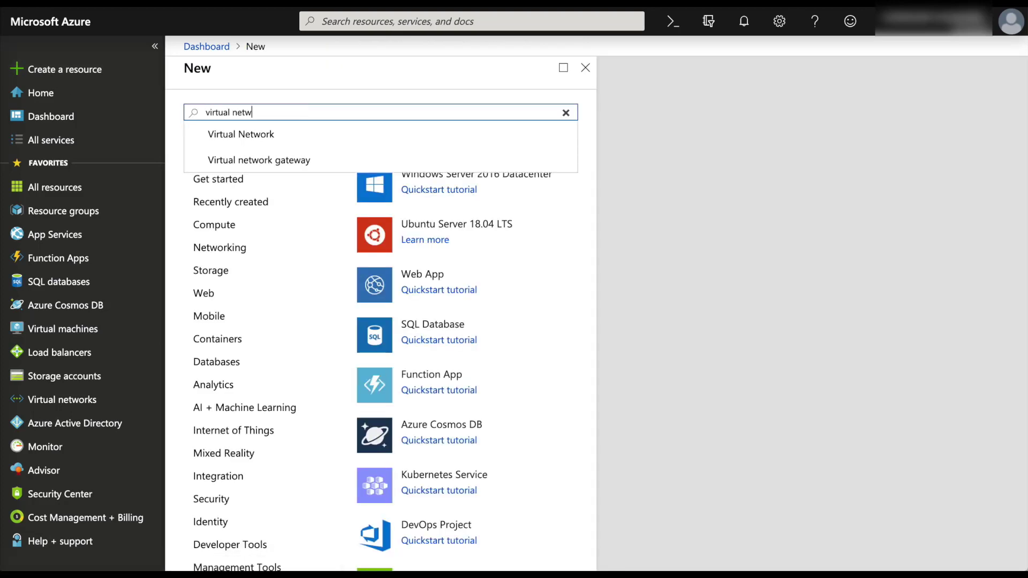
pyautogui.click(258, 159)
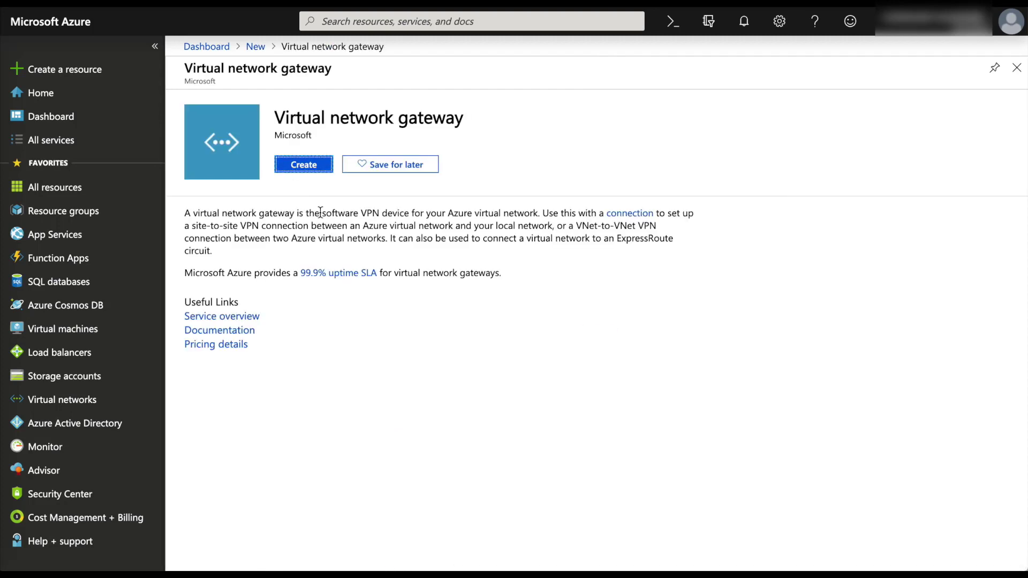
# Start a new virtual network gateway named TechSnips-GW01
pyautogui.click(303, 164)
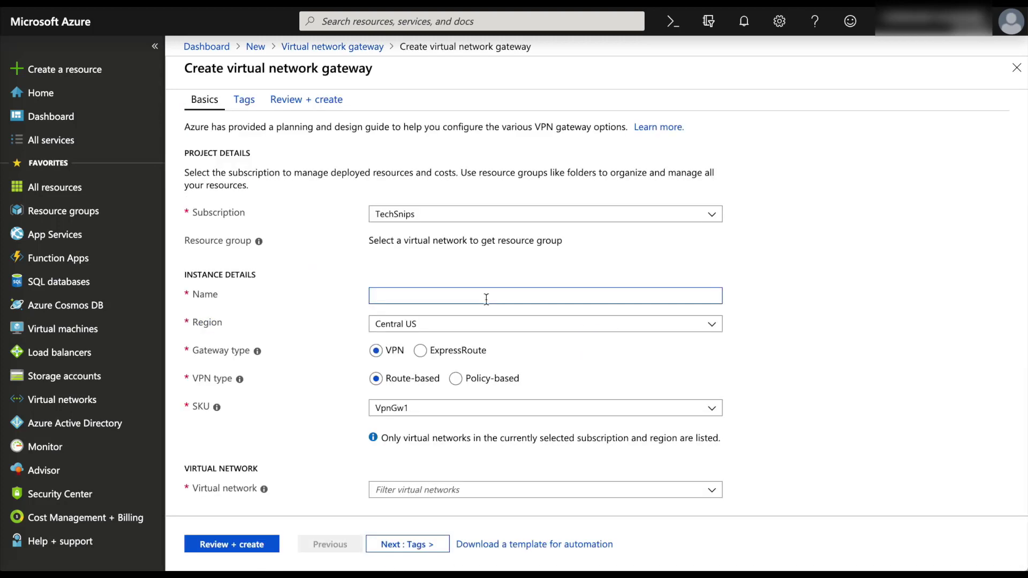
pyautogui.write('TechSnips-GW01')
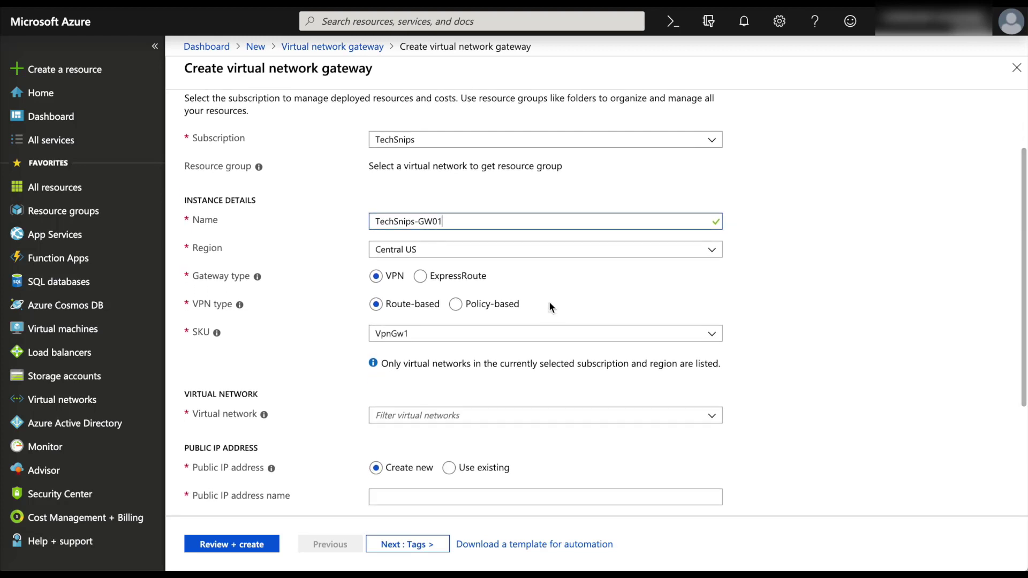
pyautogui.scroll(-3)
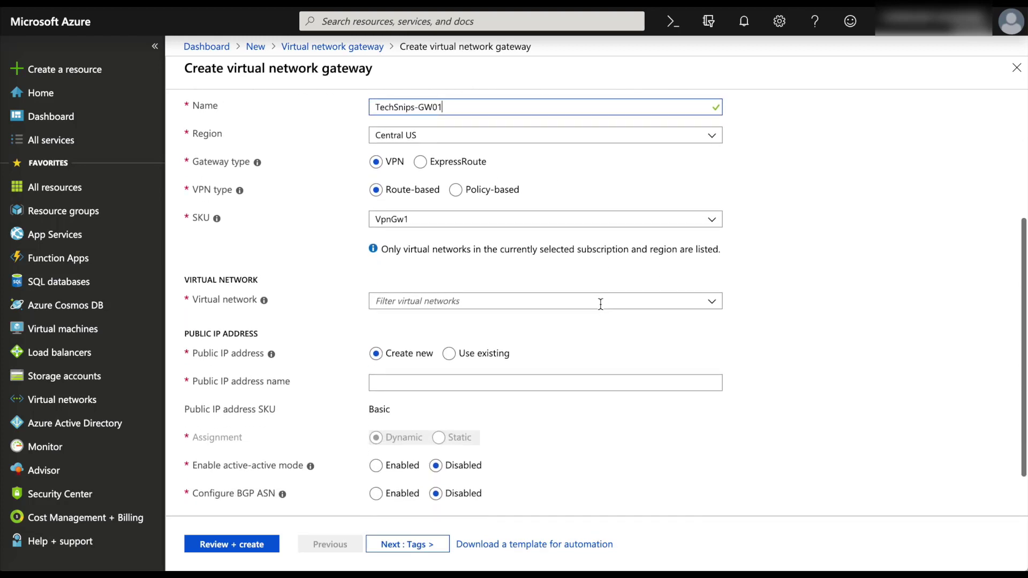
pyautogui.scroll(-3)
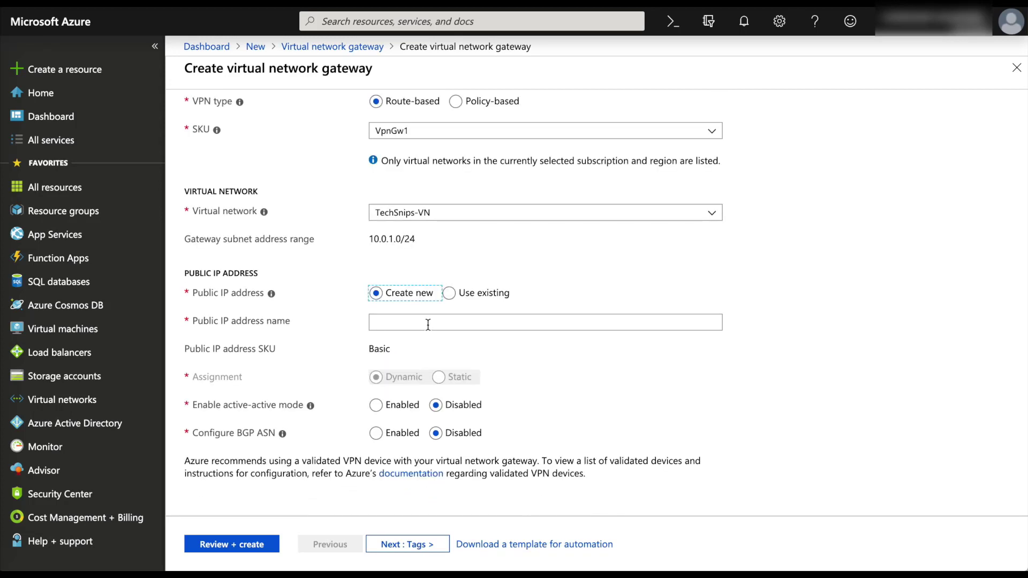
pyautogui.moveTo(488, 315)
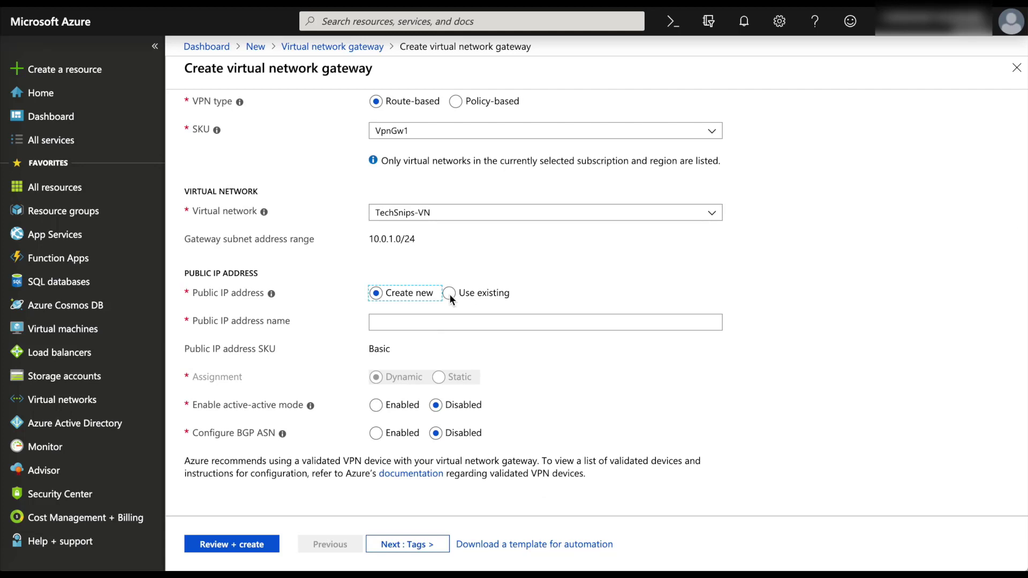
# Give the gateway new public IP TechSnips_PIP01 and run Review + create validation
pyautogui.click(449, 293)
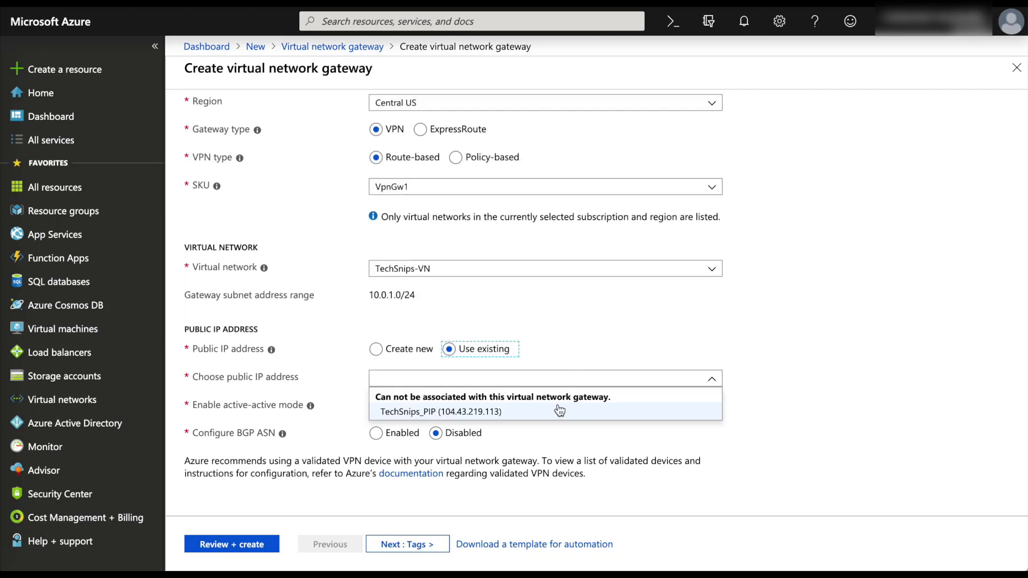
pyautogui.click(377, 348)
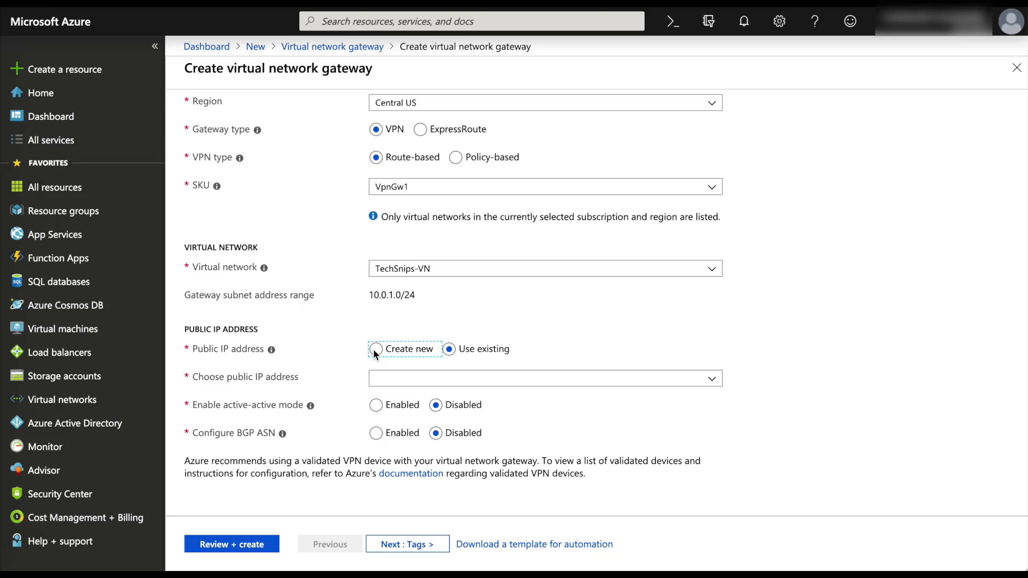
pyautogui.click(375, 348)
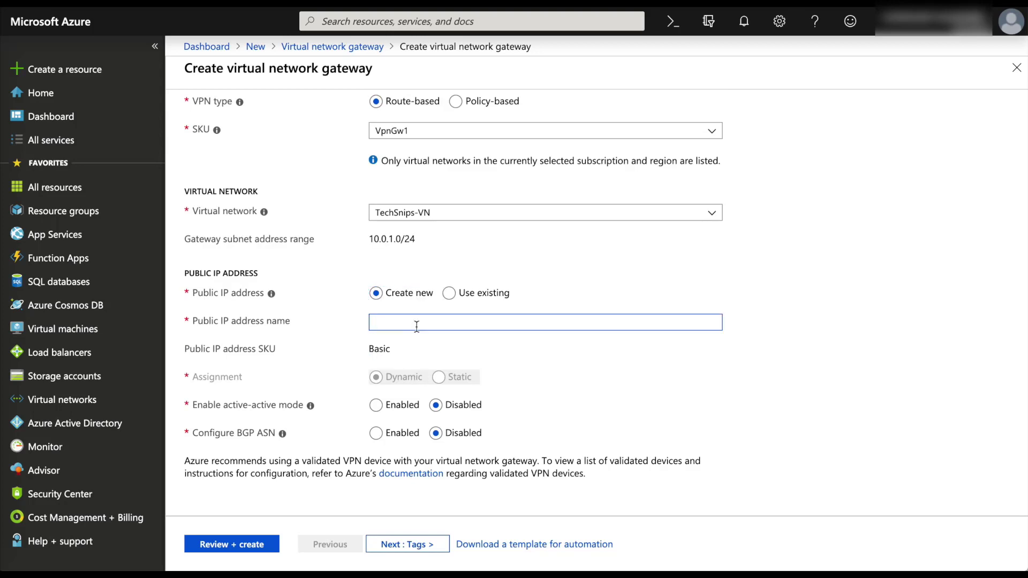
pyautogui.write('TechSnips_PIP01')
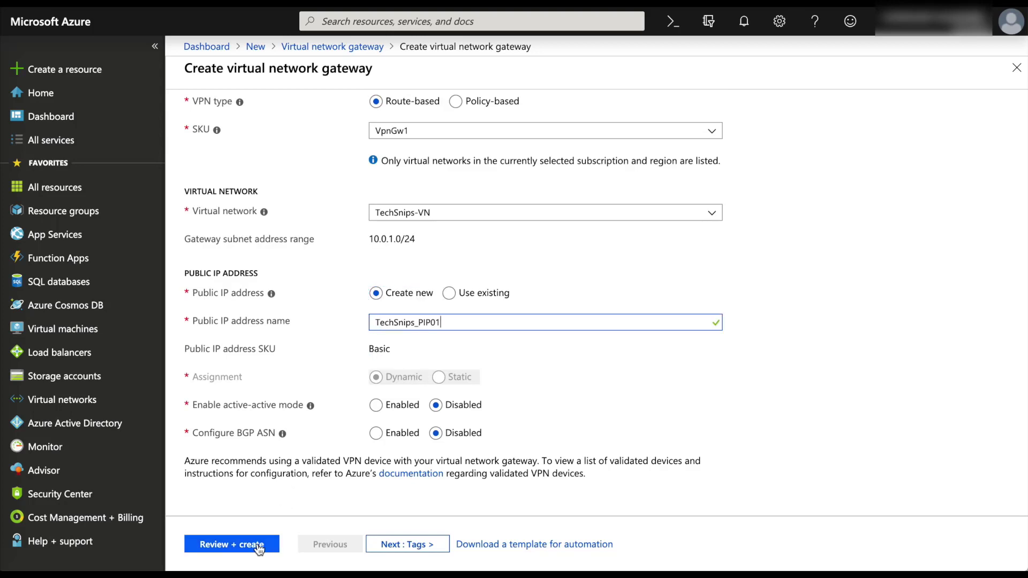
pyautogui.click(231, 544)
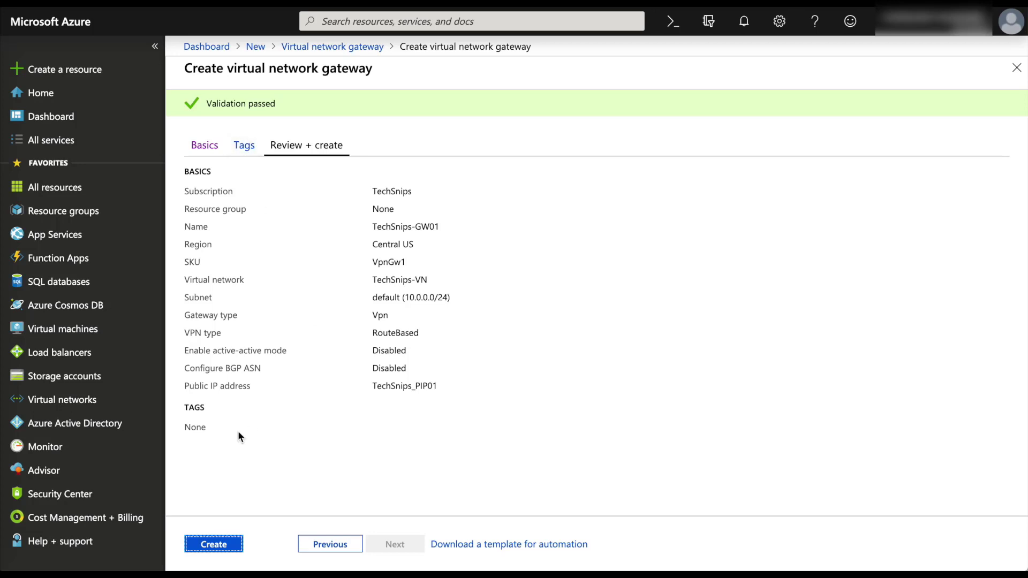
pyautogui.click(213, 544)
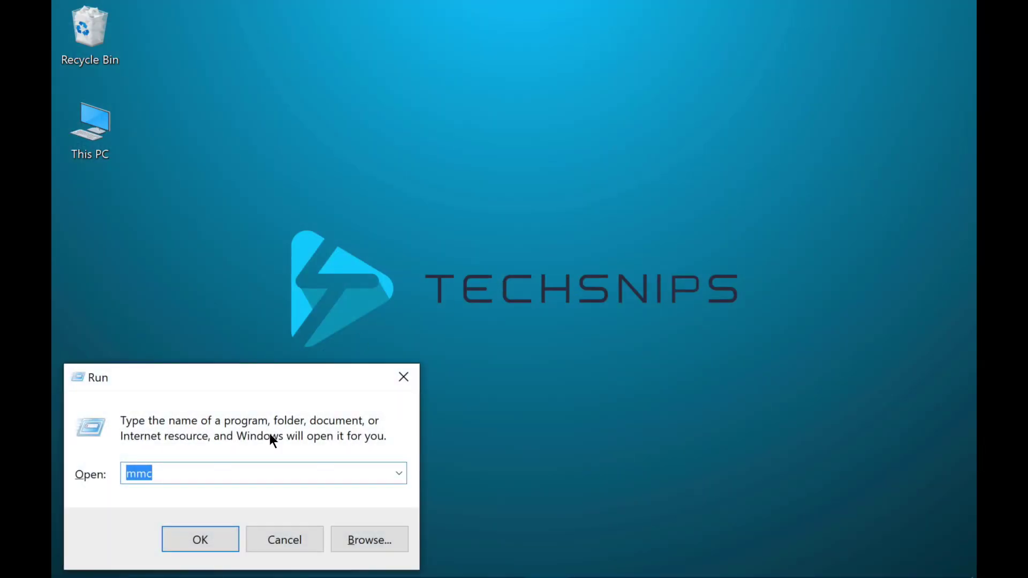
# Launch the management console and add the Certificates snap-in for My user account
pyautogui.click(219, 473)
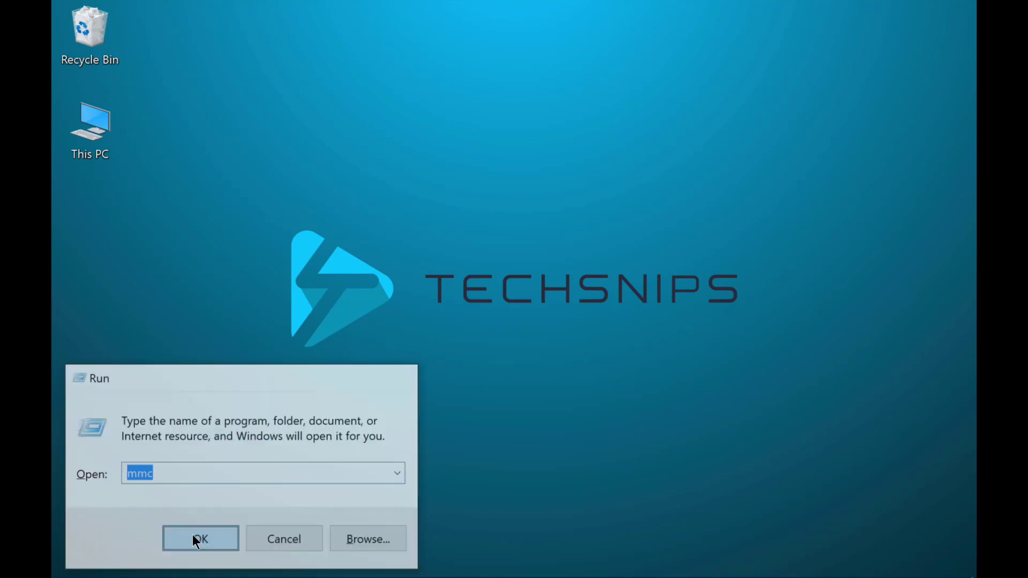
pyautogui.click(200, 538)
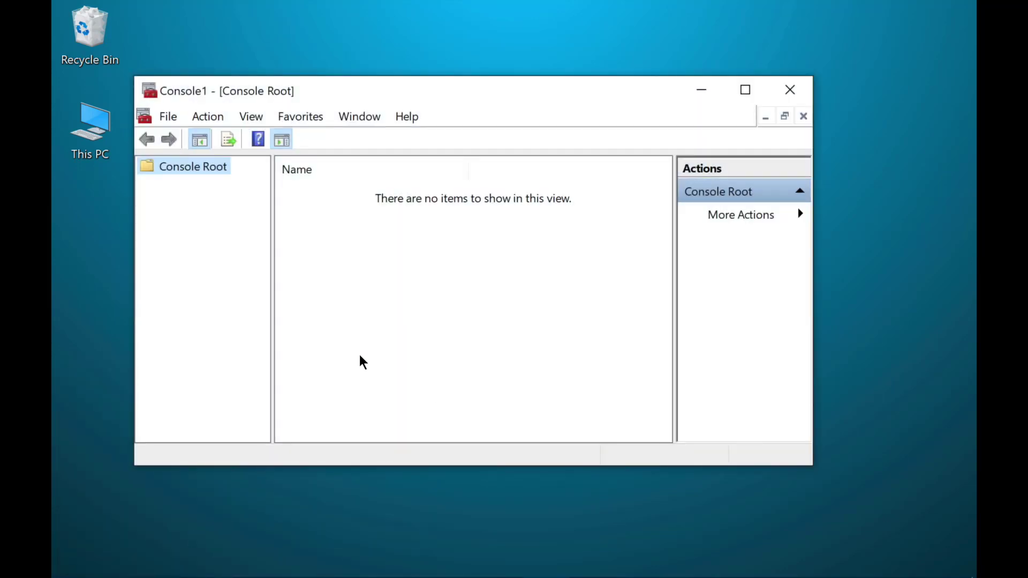
pyautogui.click(167, 116)
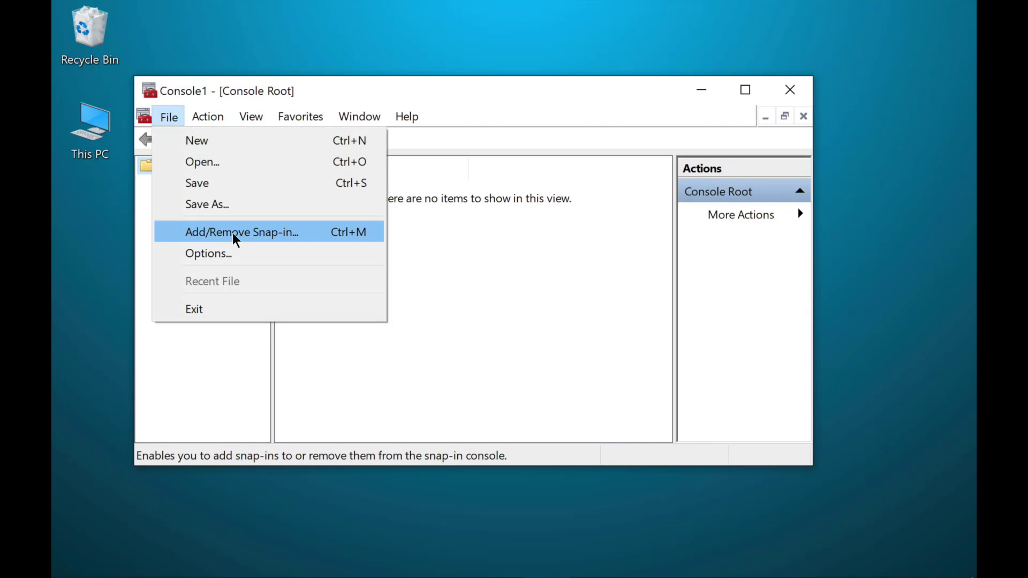
pyautogui.click(241, 231)
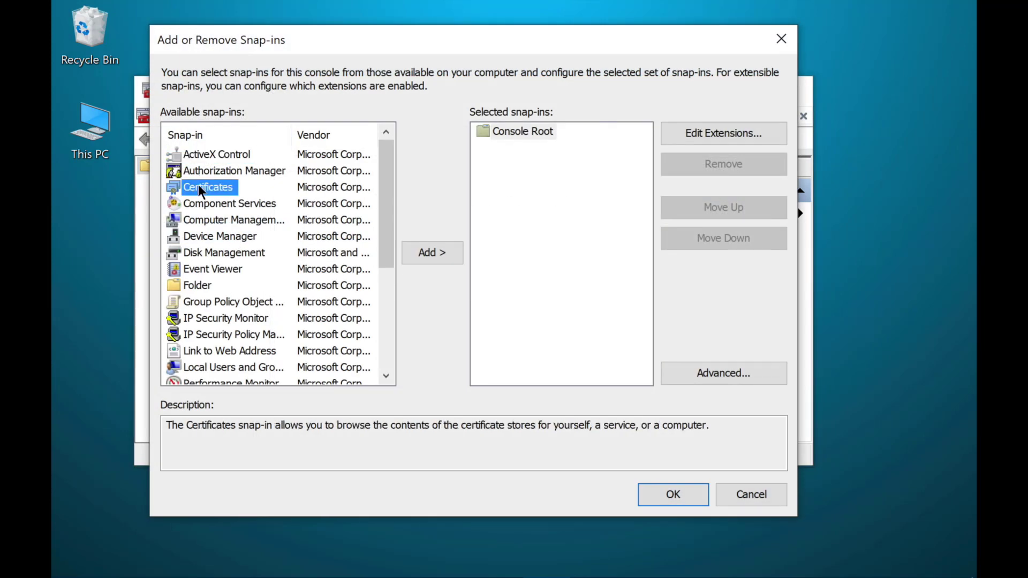
pyautogui.click(431, 252)
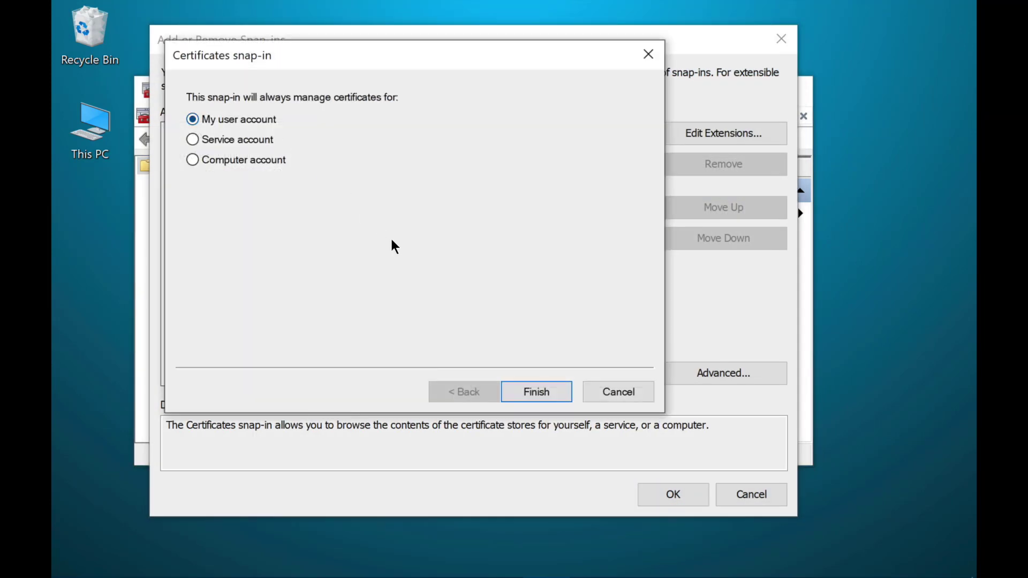
pyautogui.click(535, 392)
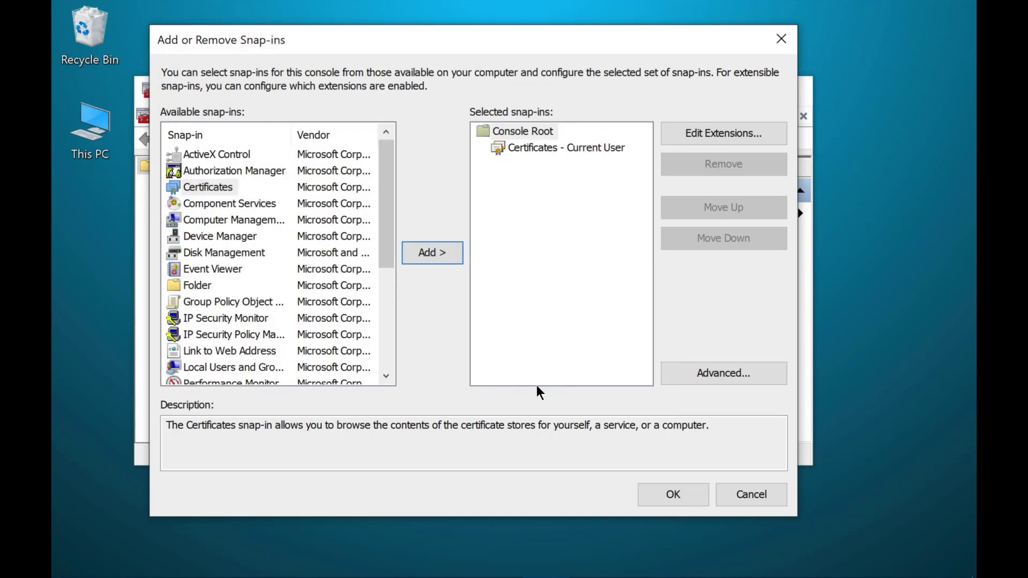
pyautogui.click(671, 494)
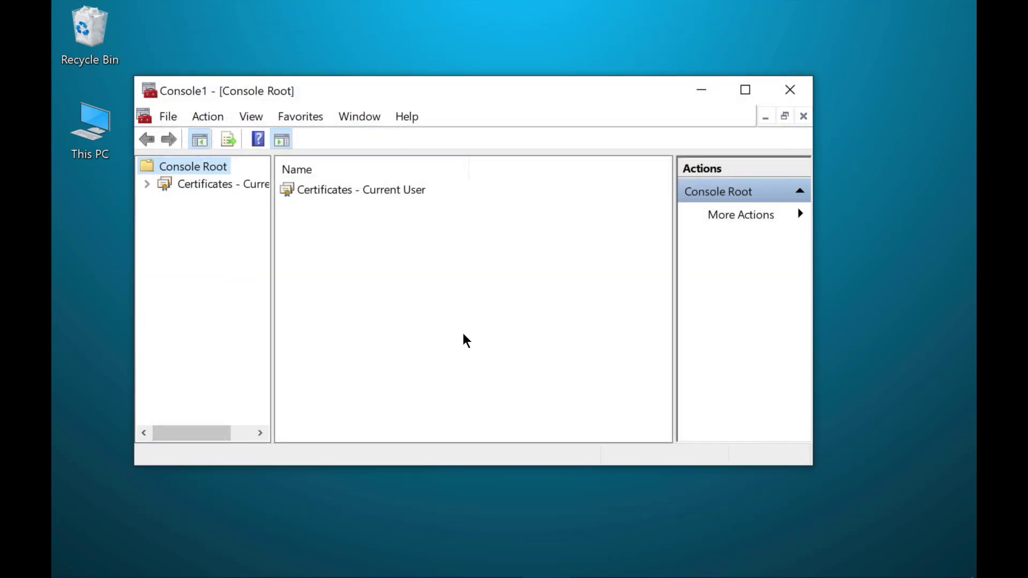
# Start exporting TechSnipsCertRoot from Personal > Certificates without its private key
pyautogui.click(147, 184)
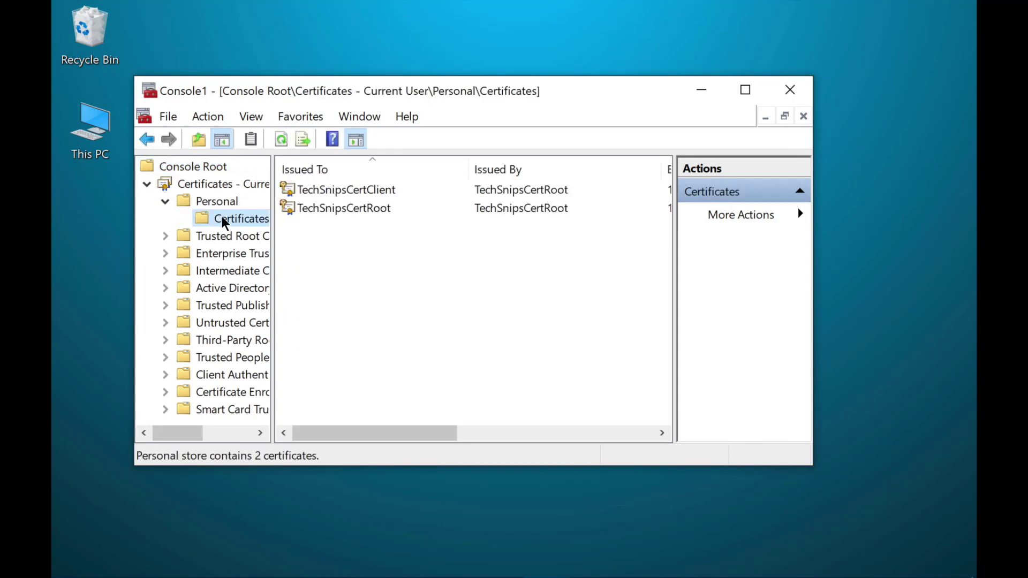
pyautogui.click(342, 207)
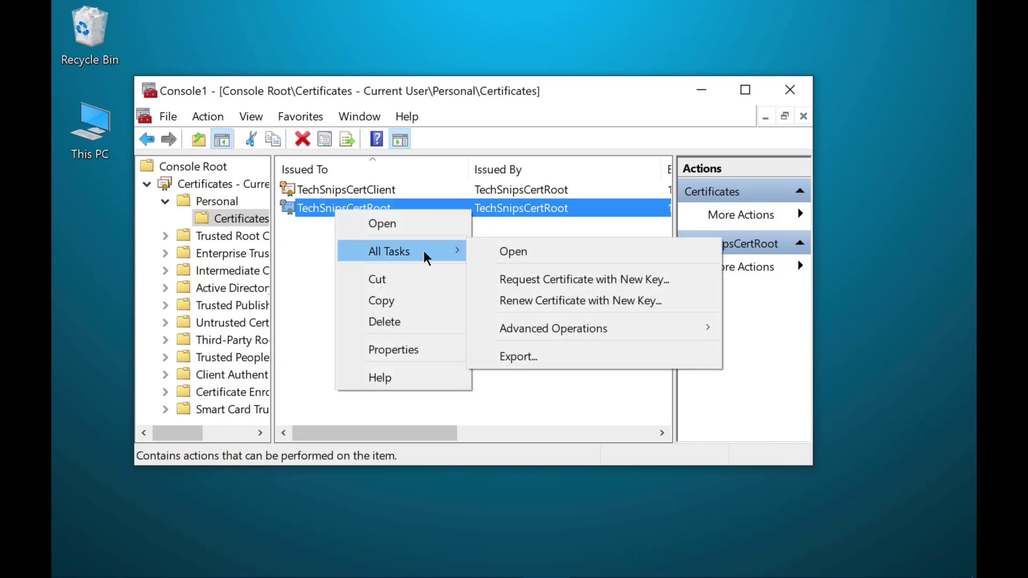
pyautogui.click(517, 356)
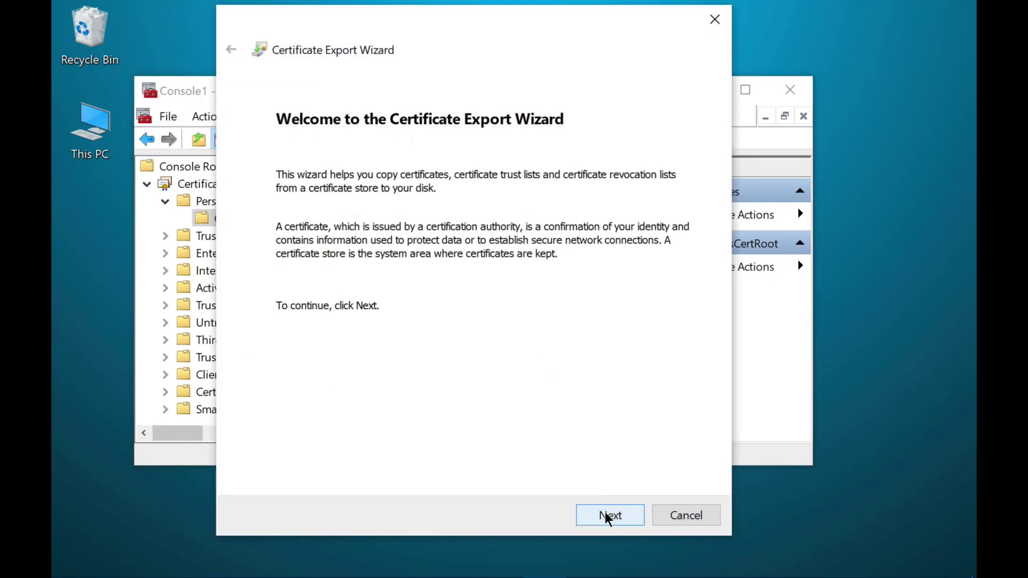
pyautogui.click(609, 515)
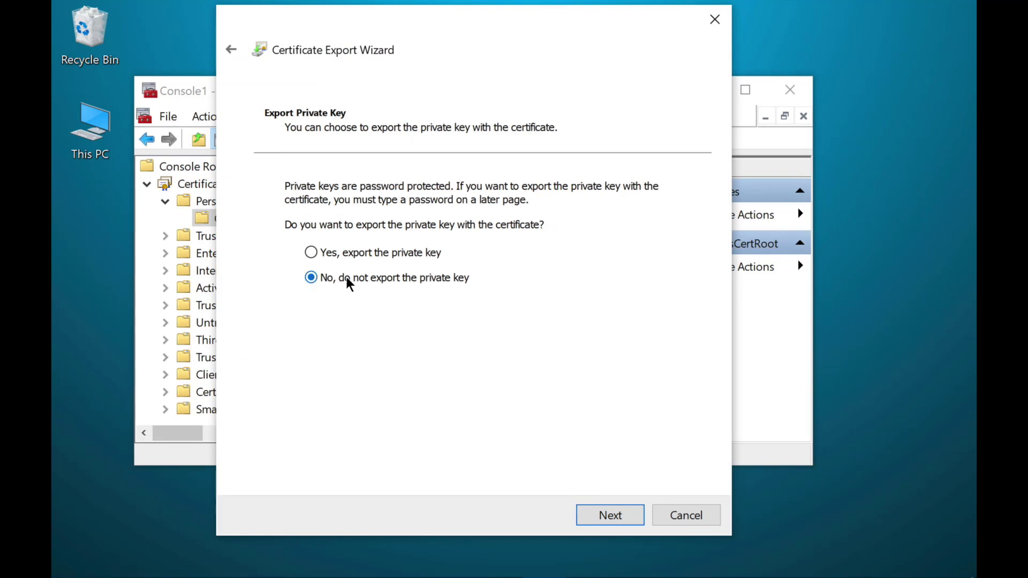
pyautogui.click(609, 515)
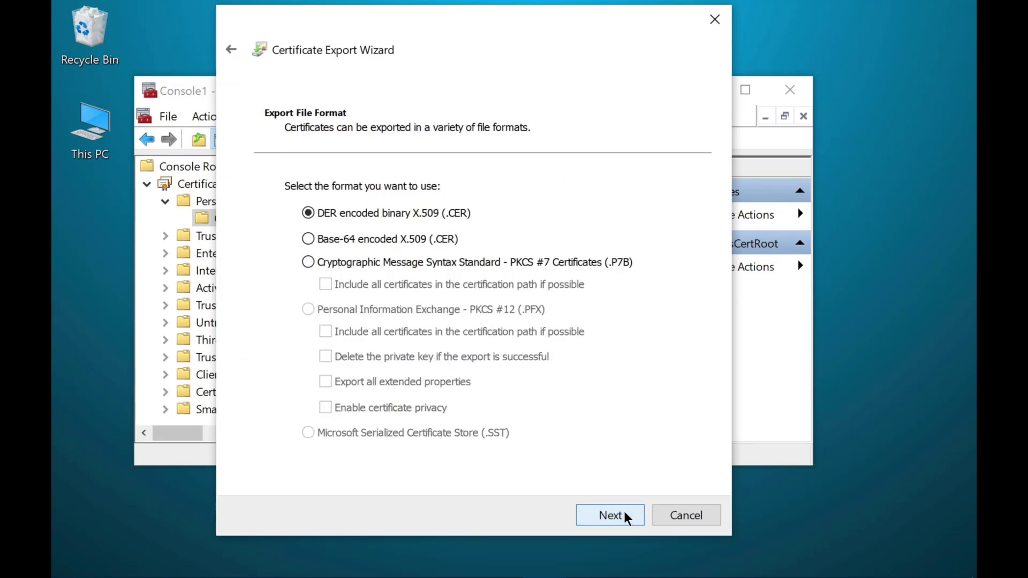
# Save the export in Base-64 X.509 format as rootcert.cer on the Desktop
pyautogui.click(309, 239)
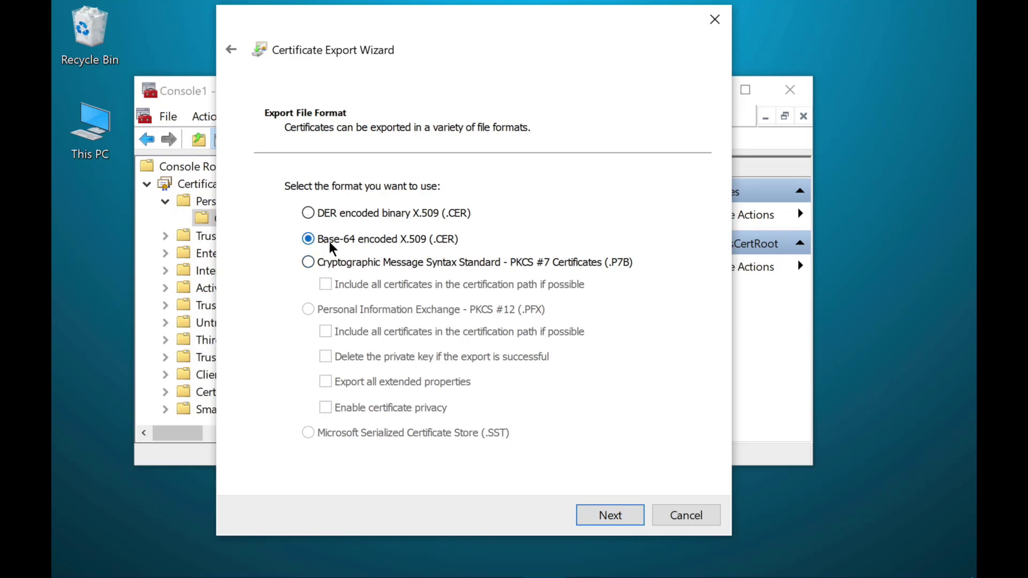
pyautogui.click(609, 515)
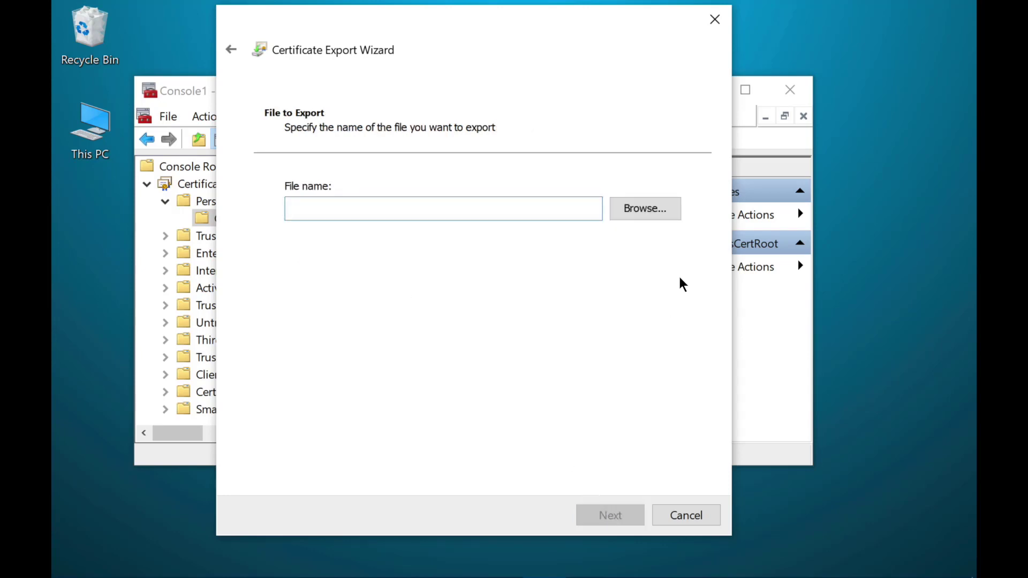
pyautogui.click(644, 208)
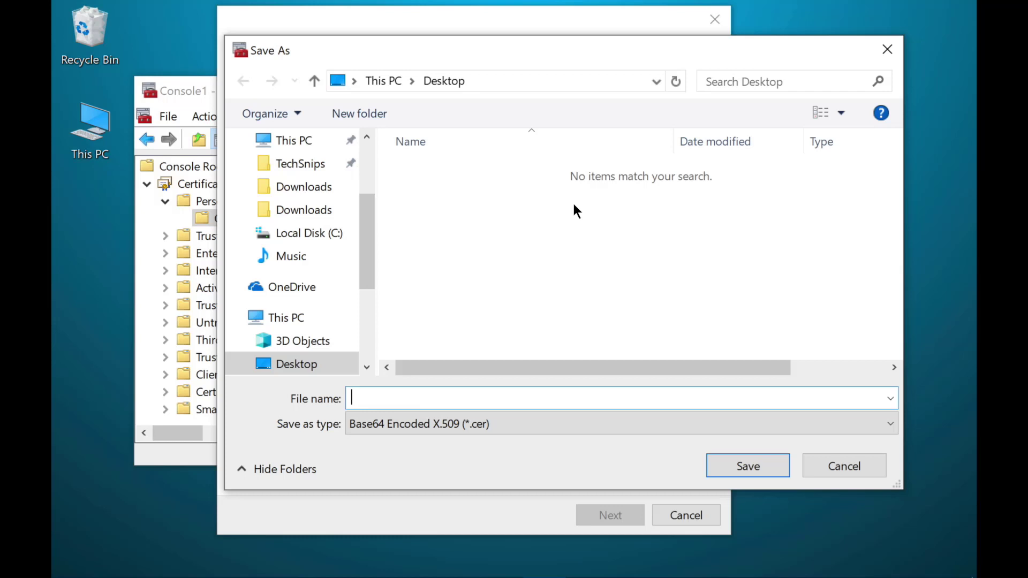
pyautogui.click(747, 465)
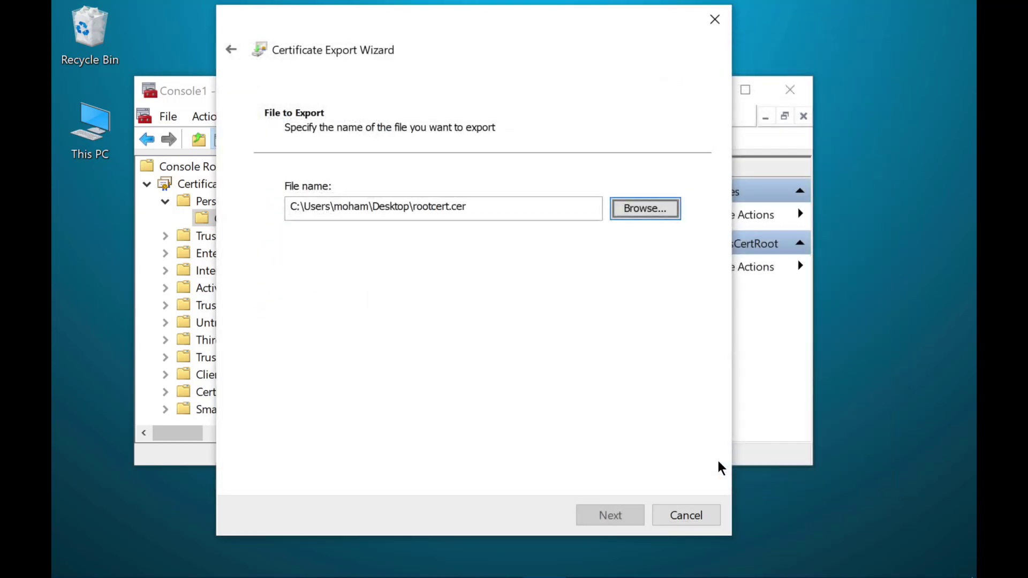
pyautogui.click(609, 514)
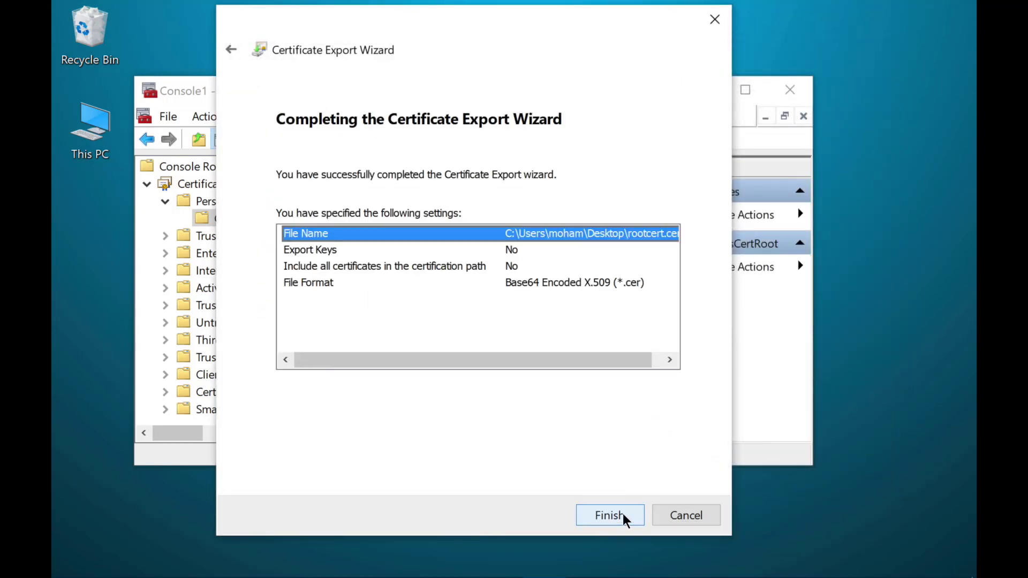
pyautogui.click(609, 514)
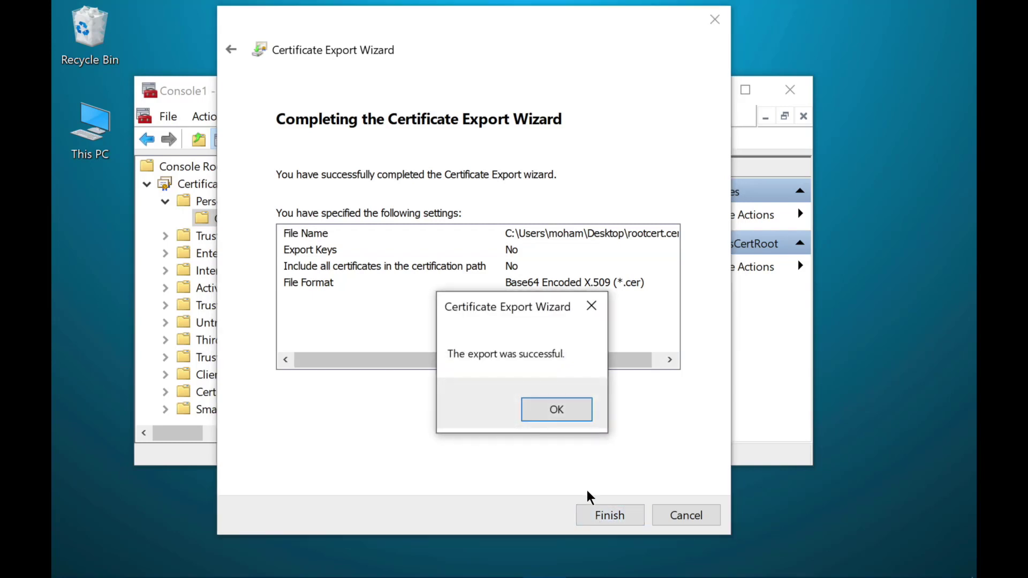
pyautogui.click(555, 409)
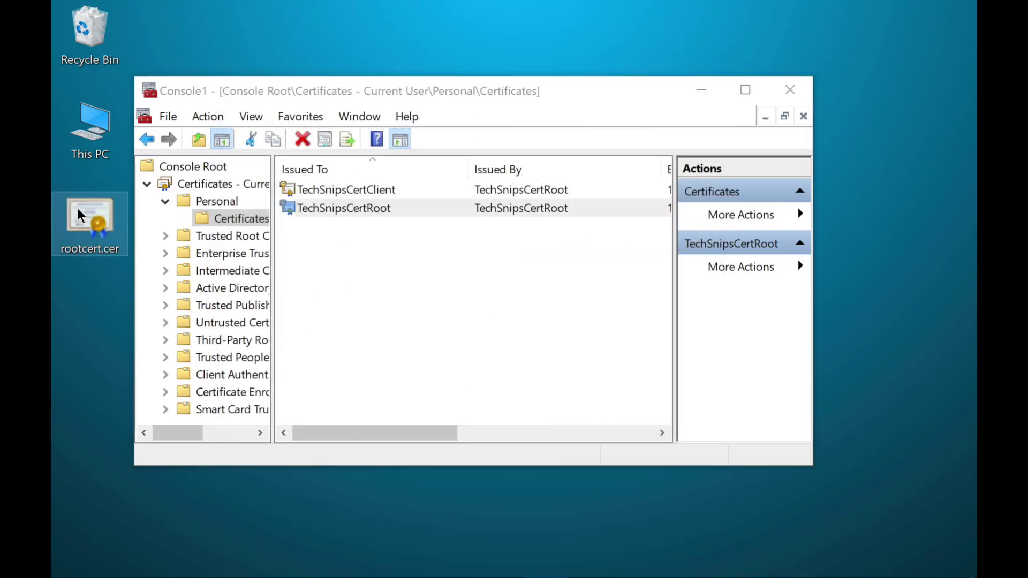
# Open rootcert.cer in Notepad and copy the Base-64 certificate body
pyautogui.rightClick(90, 217)
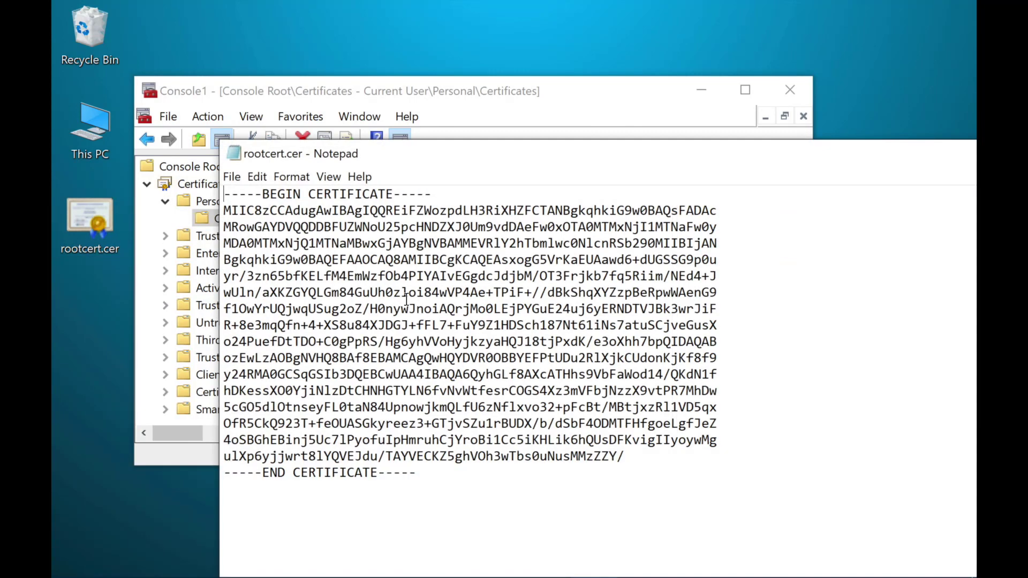
pyautogui.moveTo(225, 275); pyautogui.dragTo(624, 456)
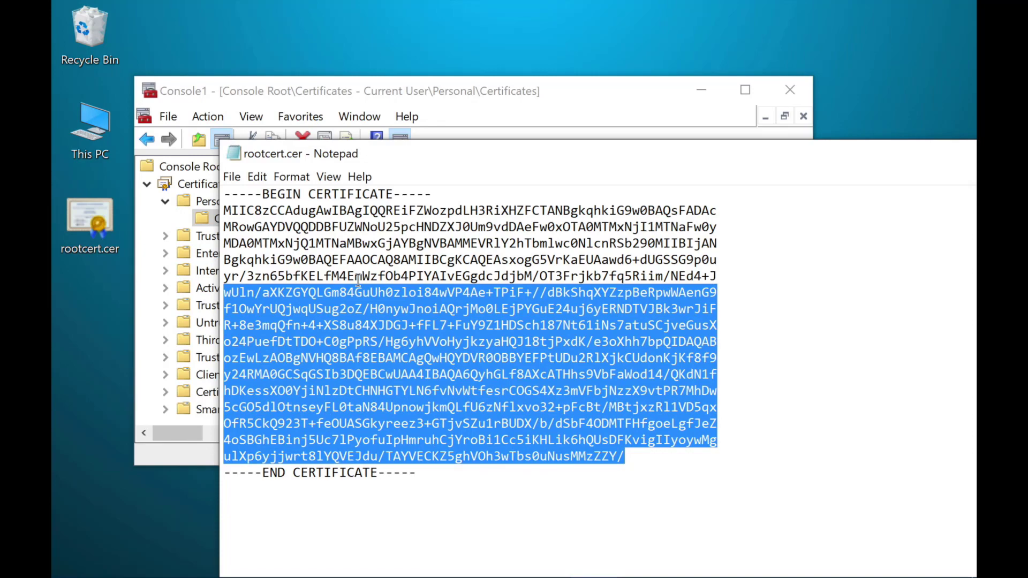
pyautogui.rightClick(360, 295)
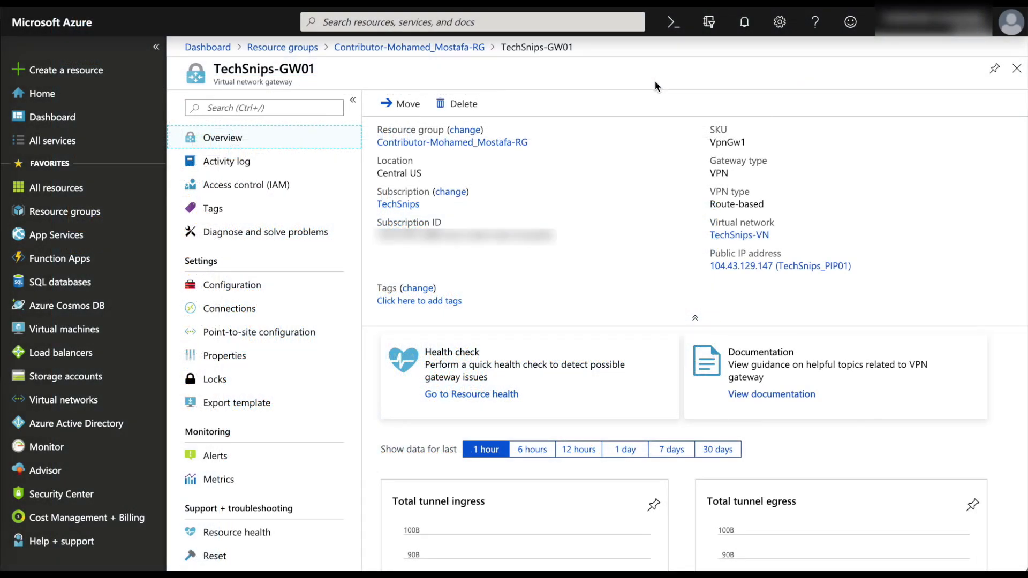
# Set up point-to-site with address pool 172.17.17.0/24 and IKEv2 and SSTP tunnels
pyautogui.click(258, 332)
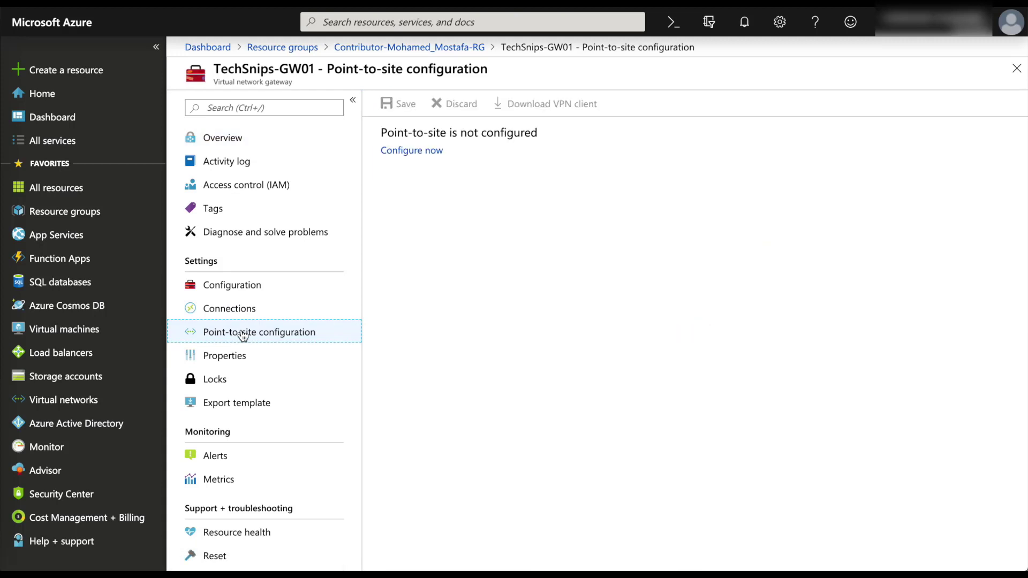
pyautogui.click(411, 150)
pyautogui.write('172.17.17.0/24')
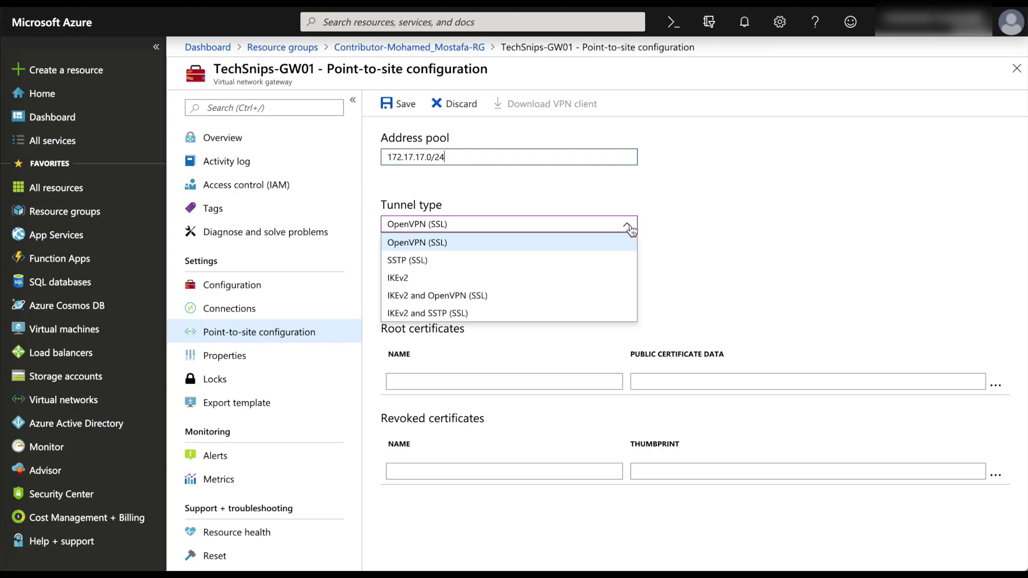
pyautogui.moveTo(501, 298)
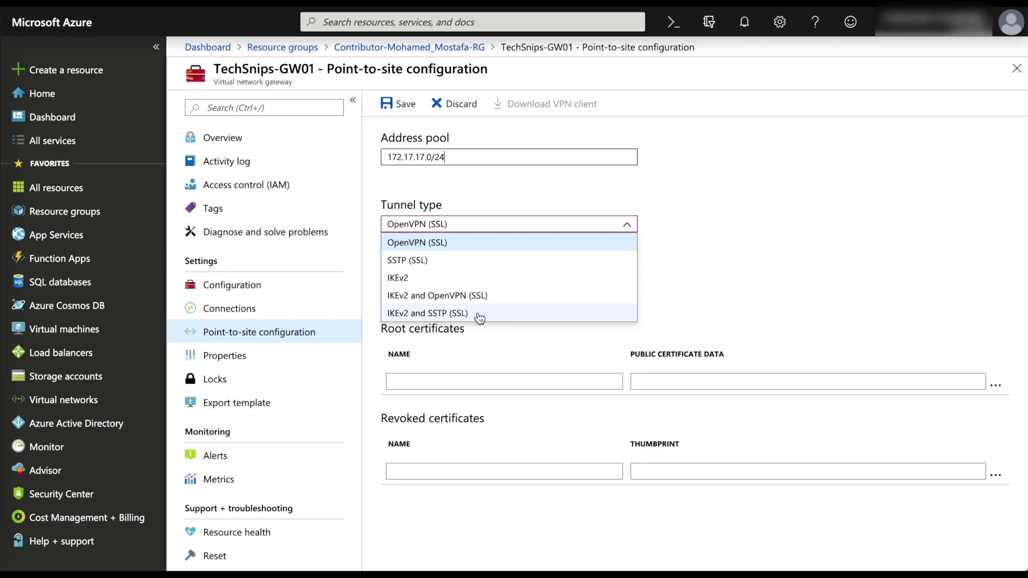
pyautogui.click(427, 313)
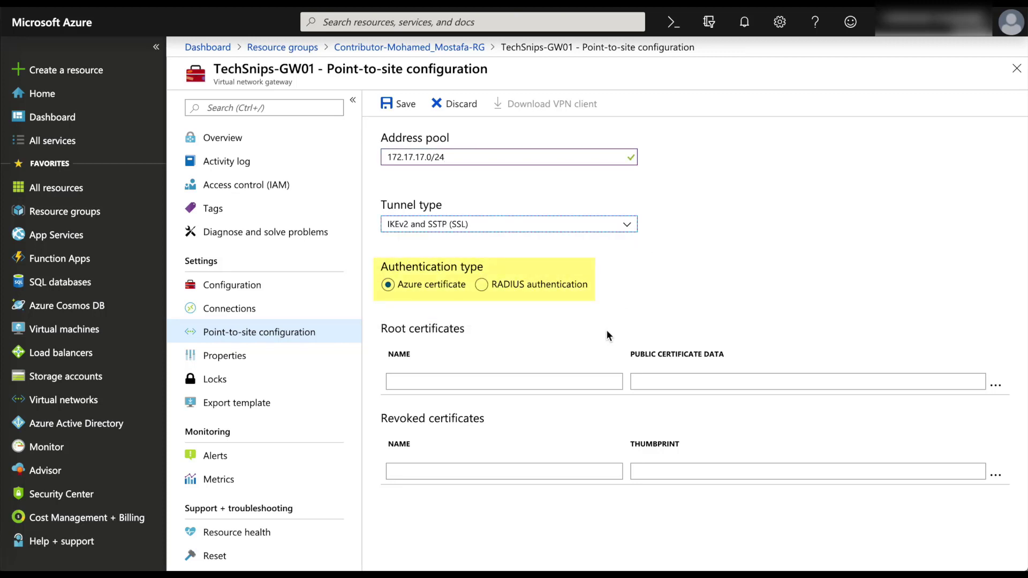
# Add root certificate RootCert with the copied data, save, and download the VPN client
pyautogui.click(503, 380)
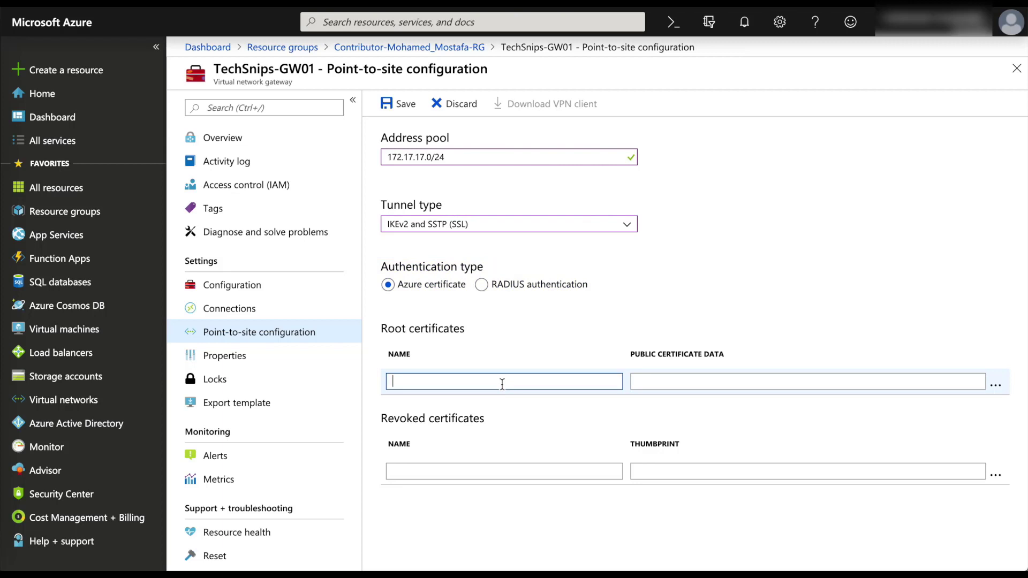
pyautogui.write('RootCert')
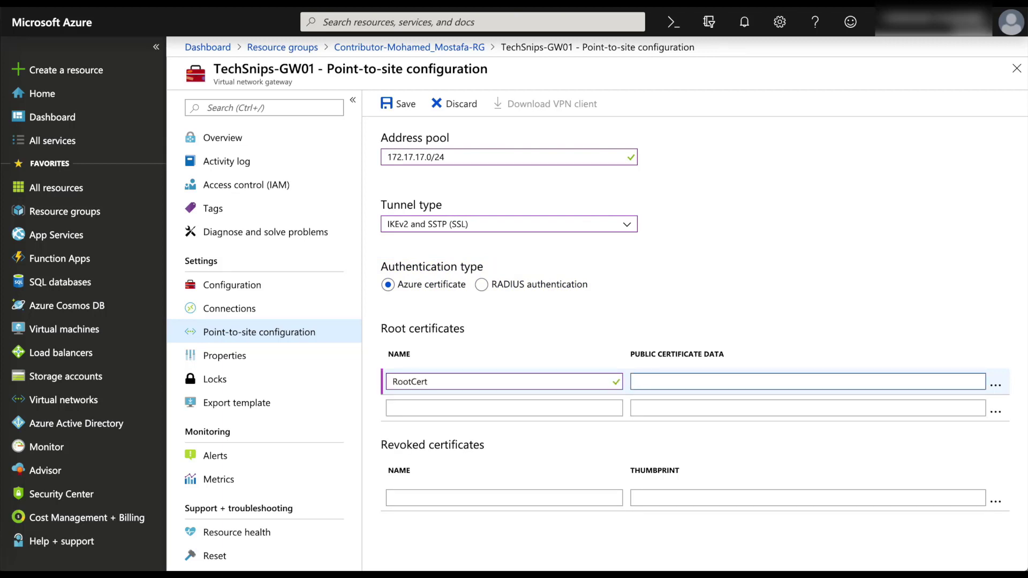
pyautogui.click(397, 103)
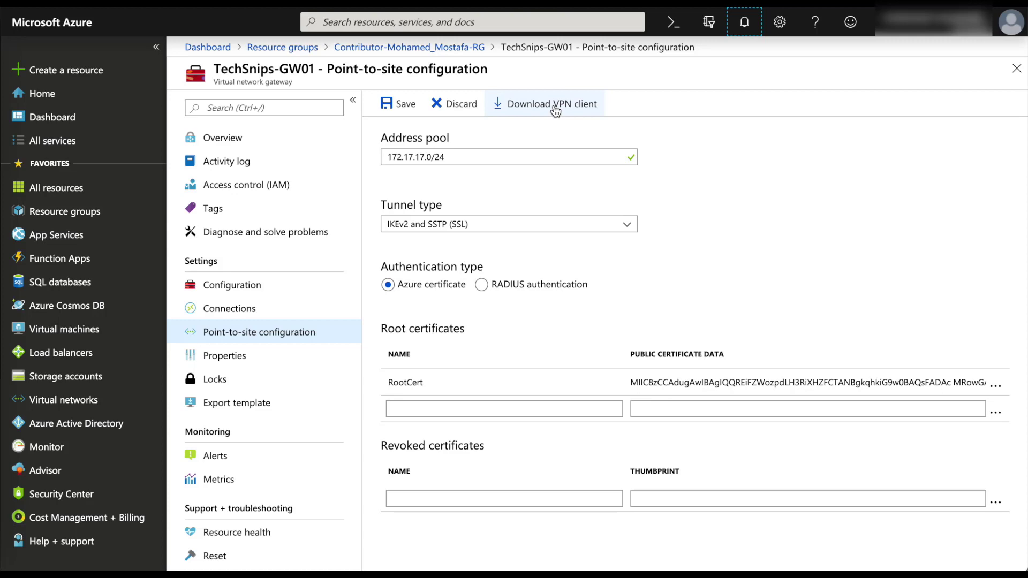
pyautogui.click(551, 104)
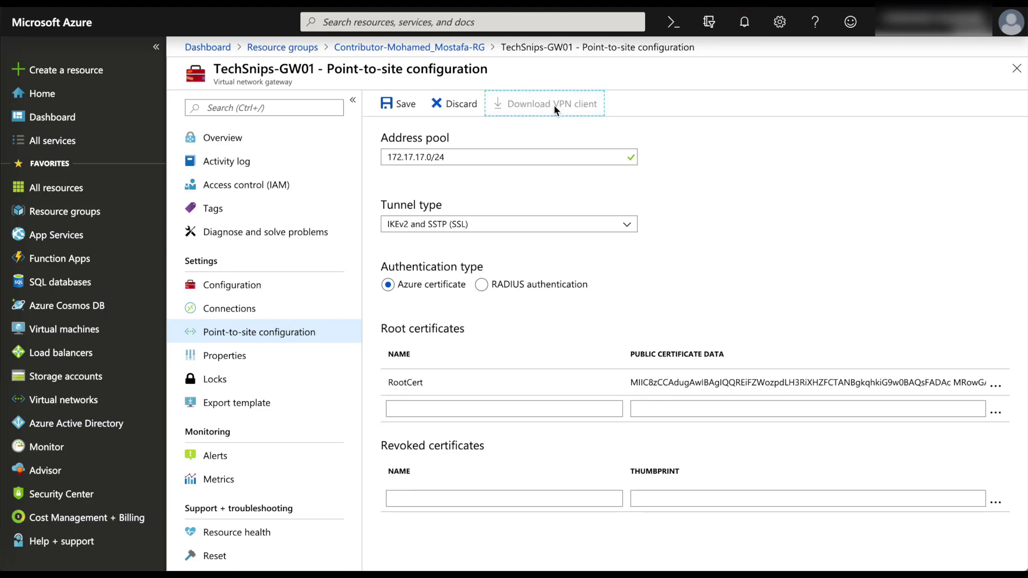
pyautogui.click(549, 103)
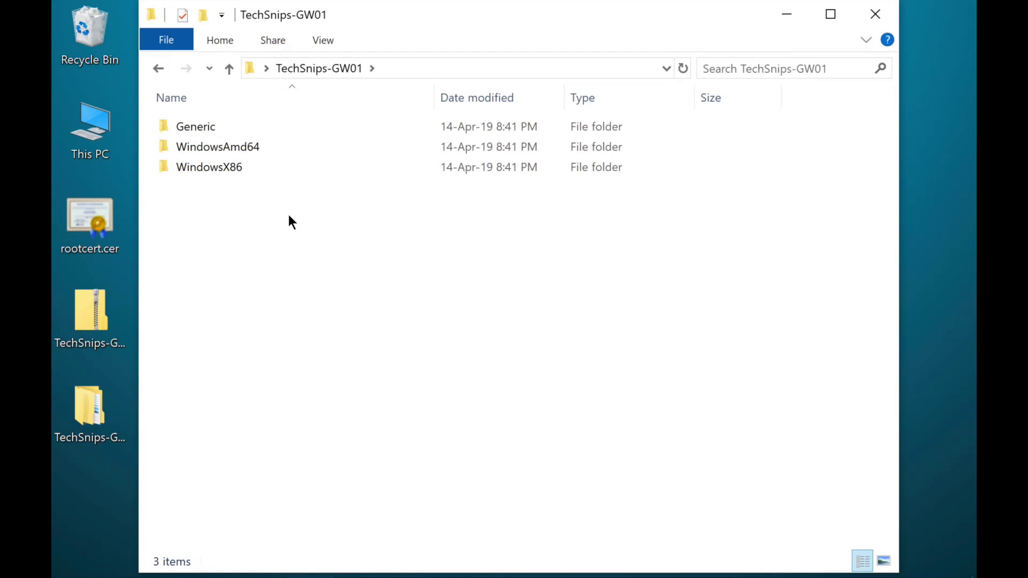
# Open the WindowsAmd64 folder and run VpnClientSetupAmd64.exe
pyautogui.doubleClick(217, 146)
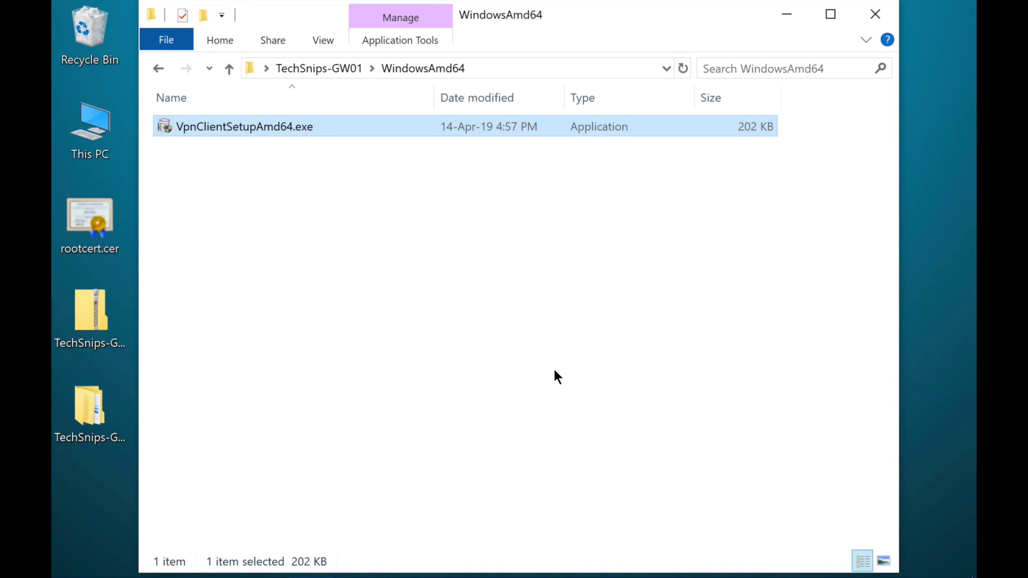
pyautogui.click(874, 14)
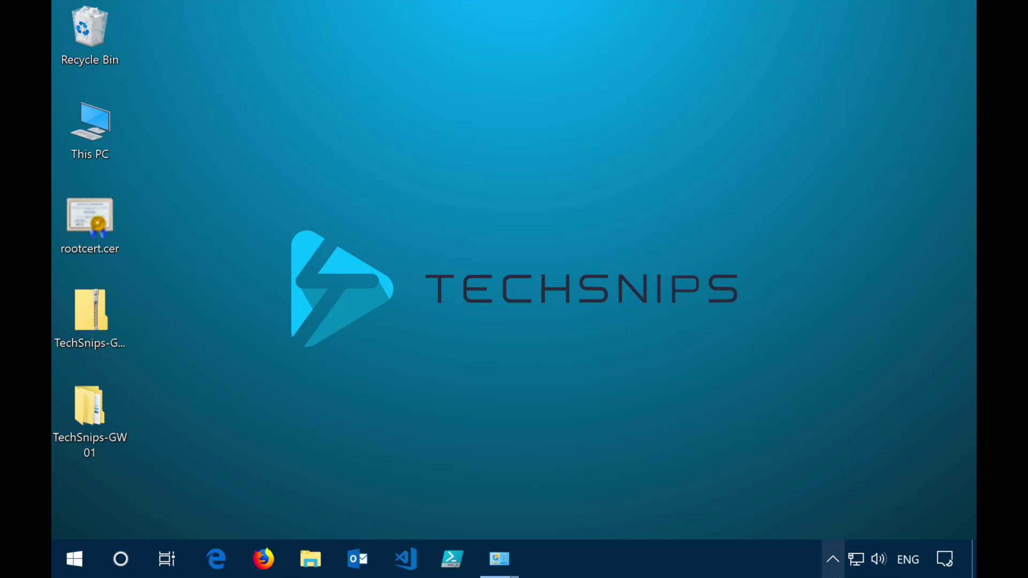
# Connect to the TechSnips-VN VPN from Windows VPN settings
pyautogui.click(855, 559)
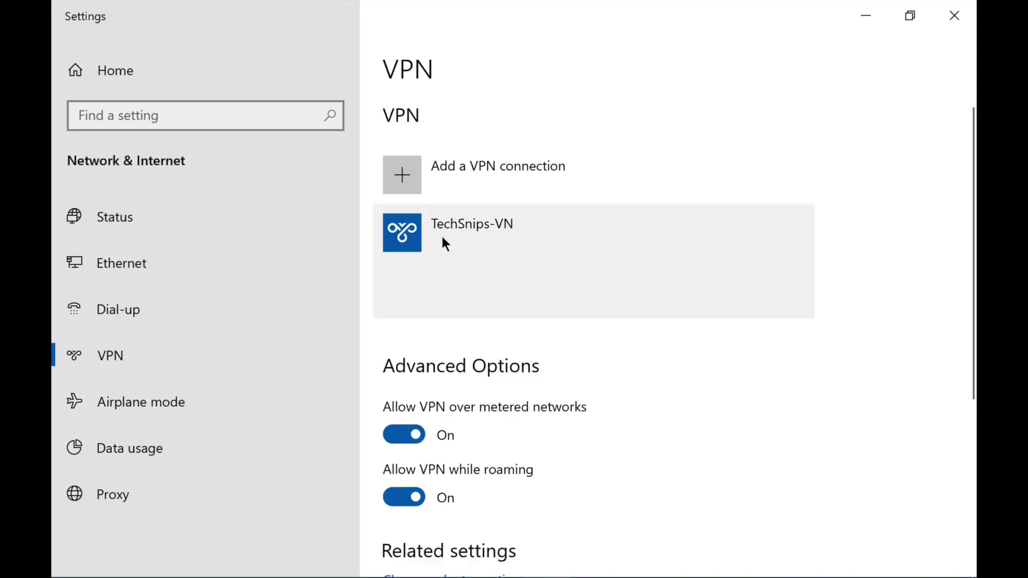
pyautogui.click(471, 233)
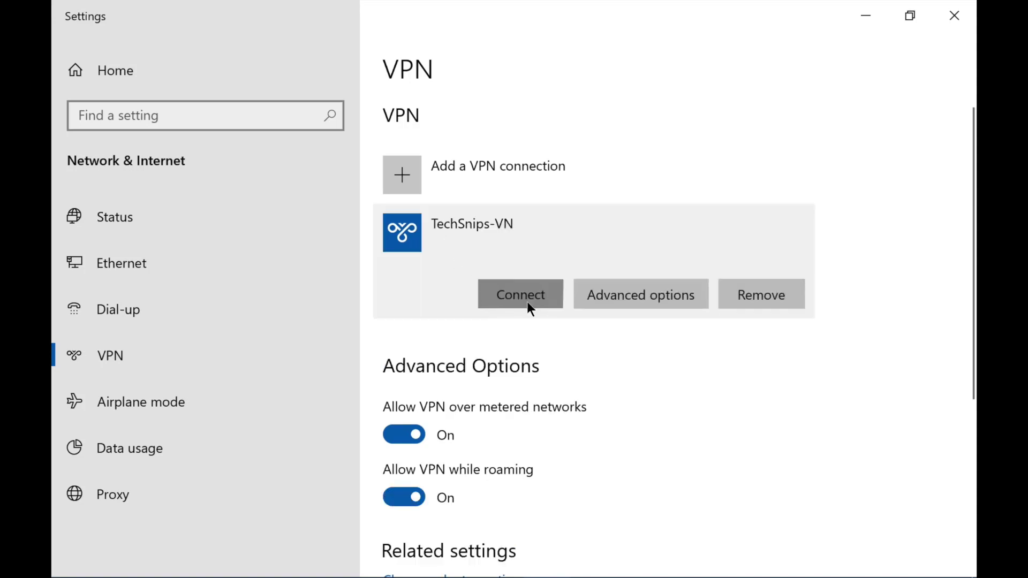
pyautogui.click(520, 294)
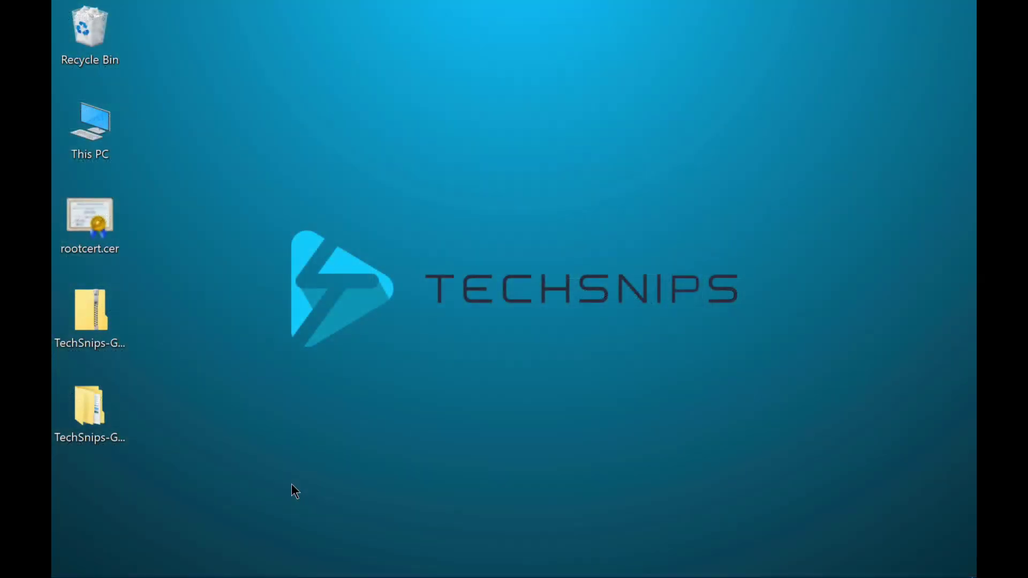
# Open Command Prompt via cmd and enter ipconfig to check IP addresses
pyautogui.write('c')
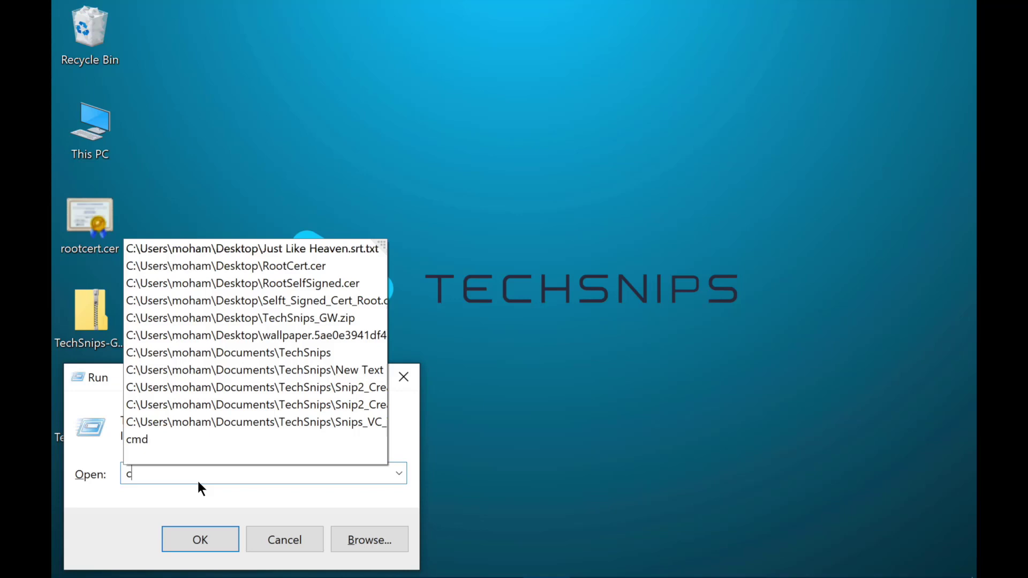
pyautogui.click(199, 539)
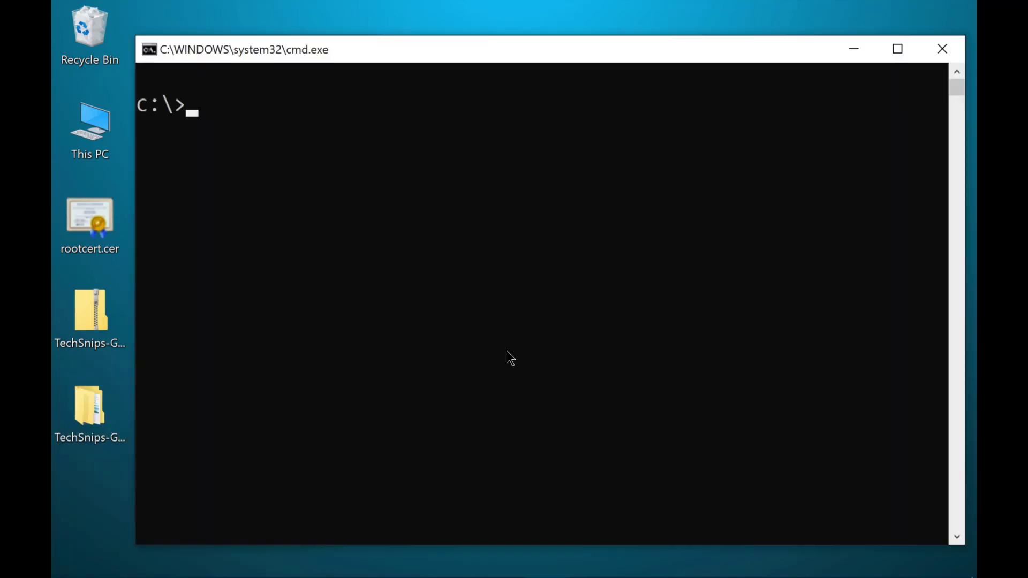
pyautogui.write('ipconfi')
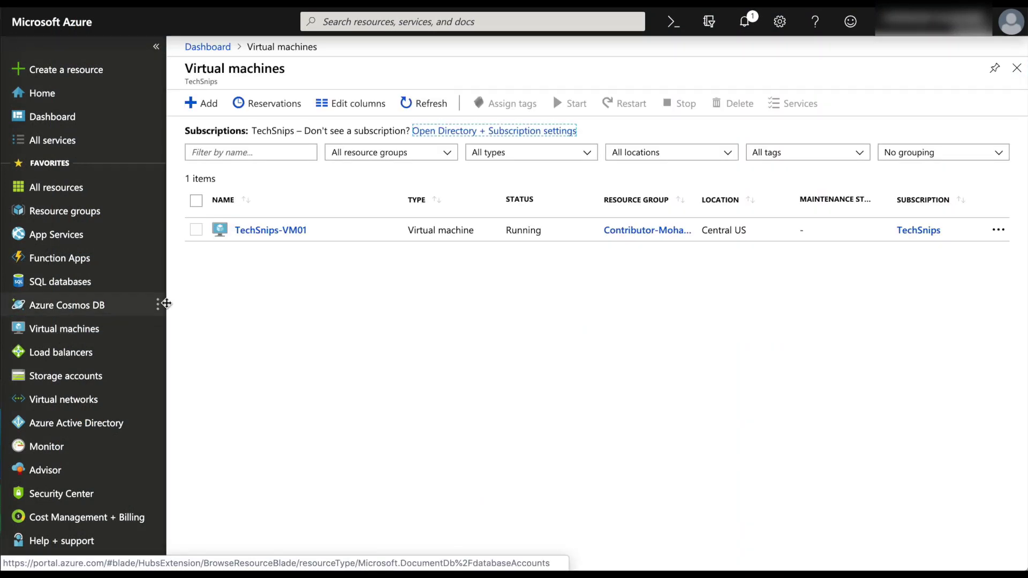
# View TechSnips-VM01's networking page to find private IP 10.0.0.5
pyautogui.click(270, 230)
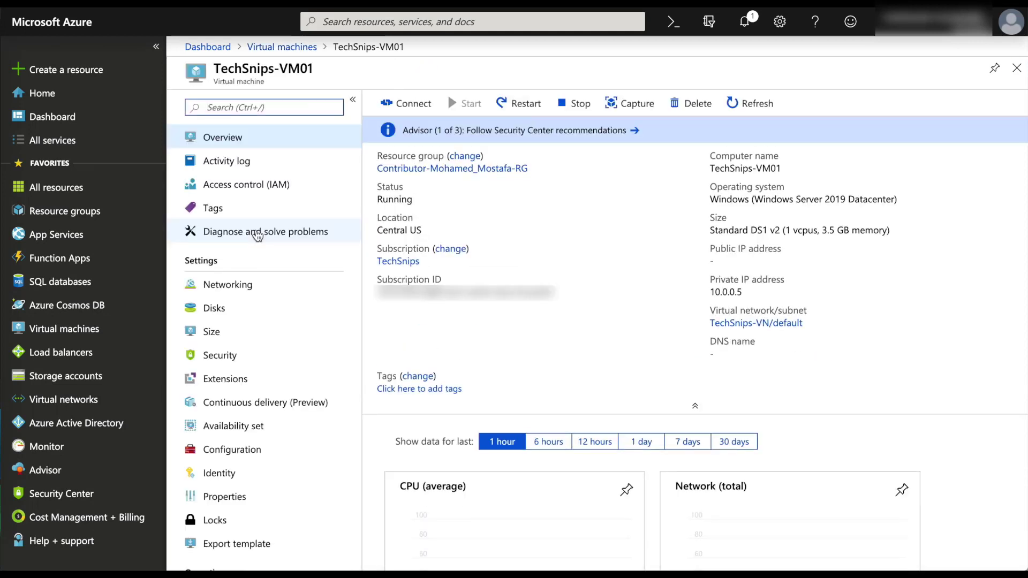
pyautogui.click(227, 283)
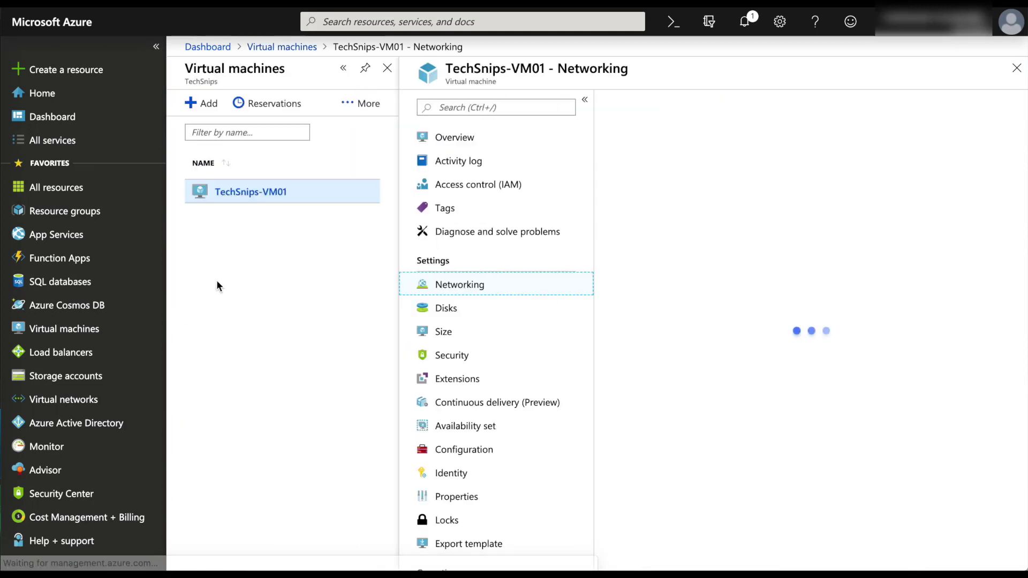
pyautogui.click(459, 283)
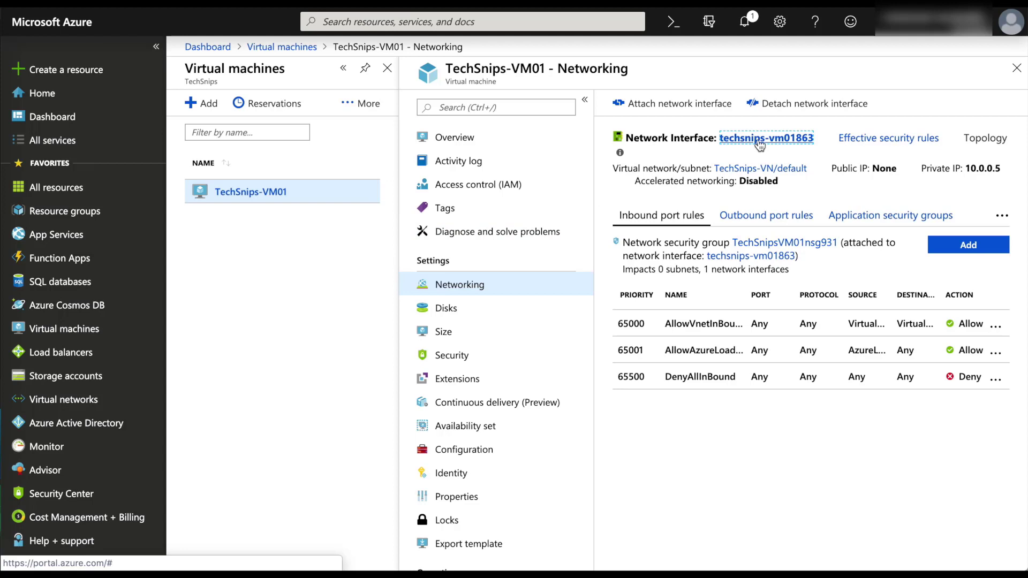
pyautogui.click(765, 138)
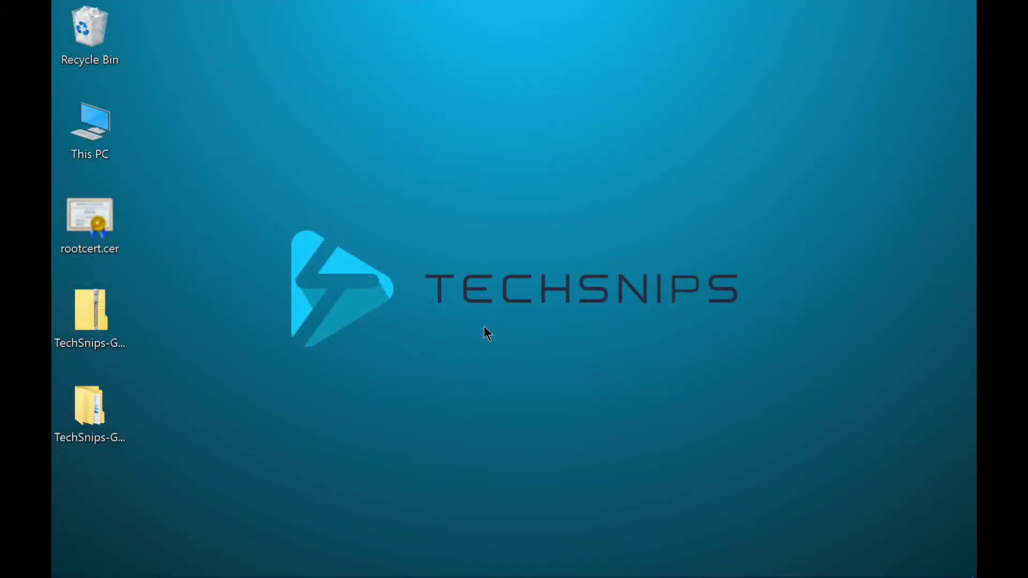
# Launch mstsc and start a Remote Desktop connection to 10.0.0.5
pyautogui.write('msts')
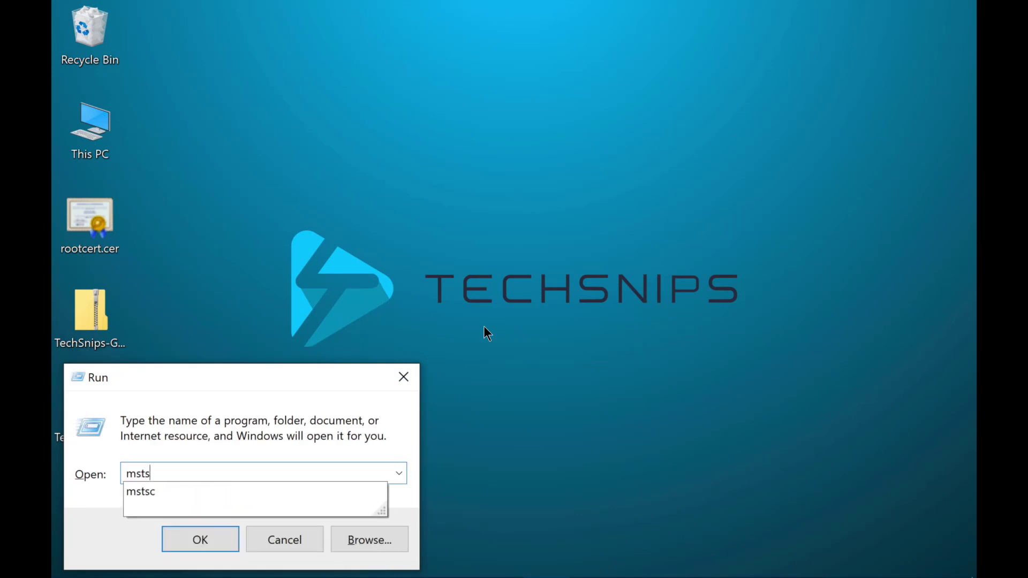
pyautogui.click(200, 539)
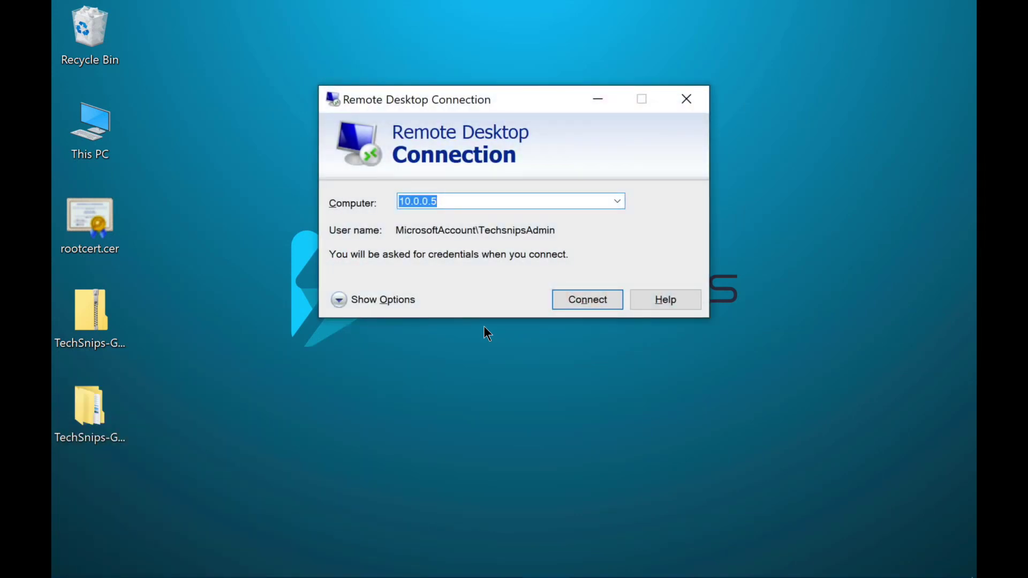
pyautogui.click(586, 299)
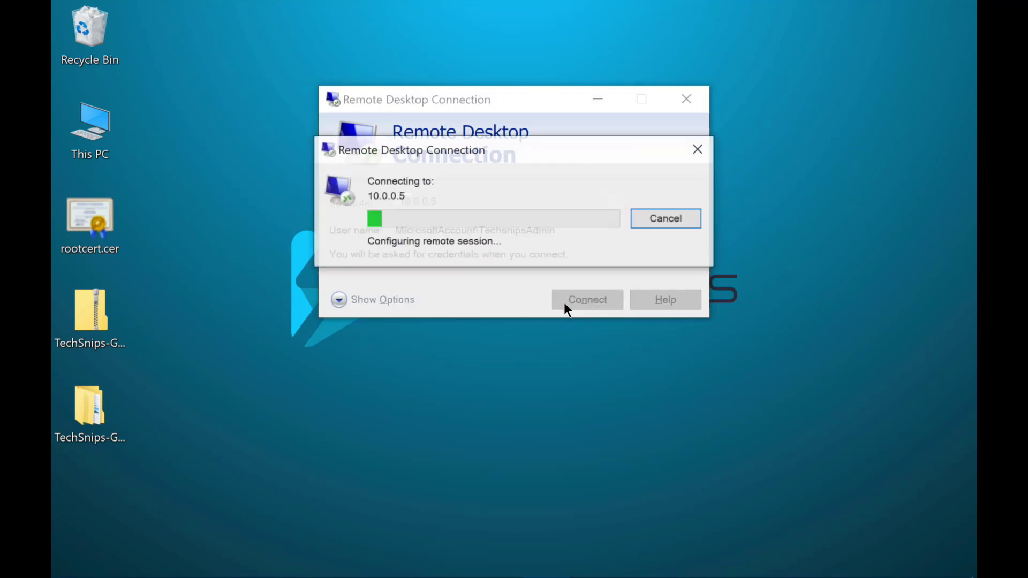